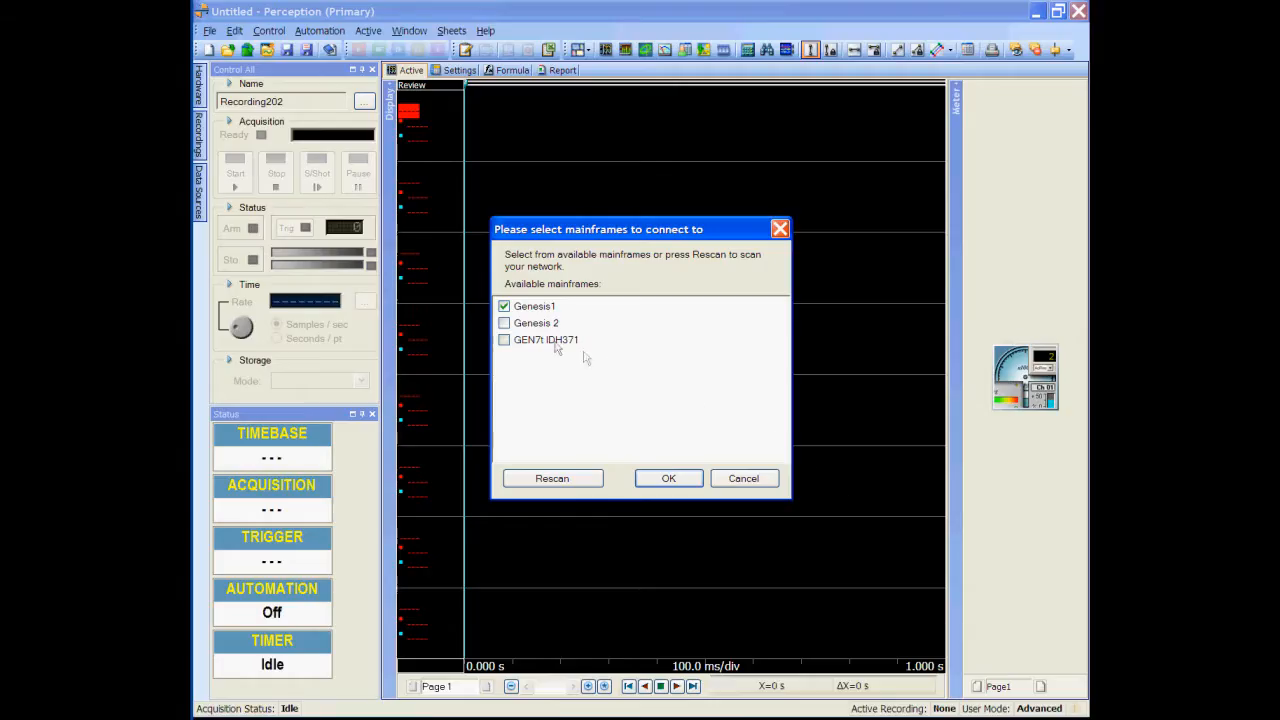
Step: Connect to the GEN7i IDH371 mainframe and start a live preview of its four channels
click(504, 340)
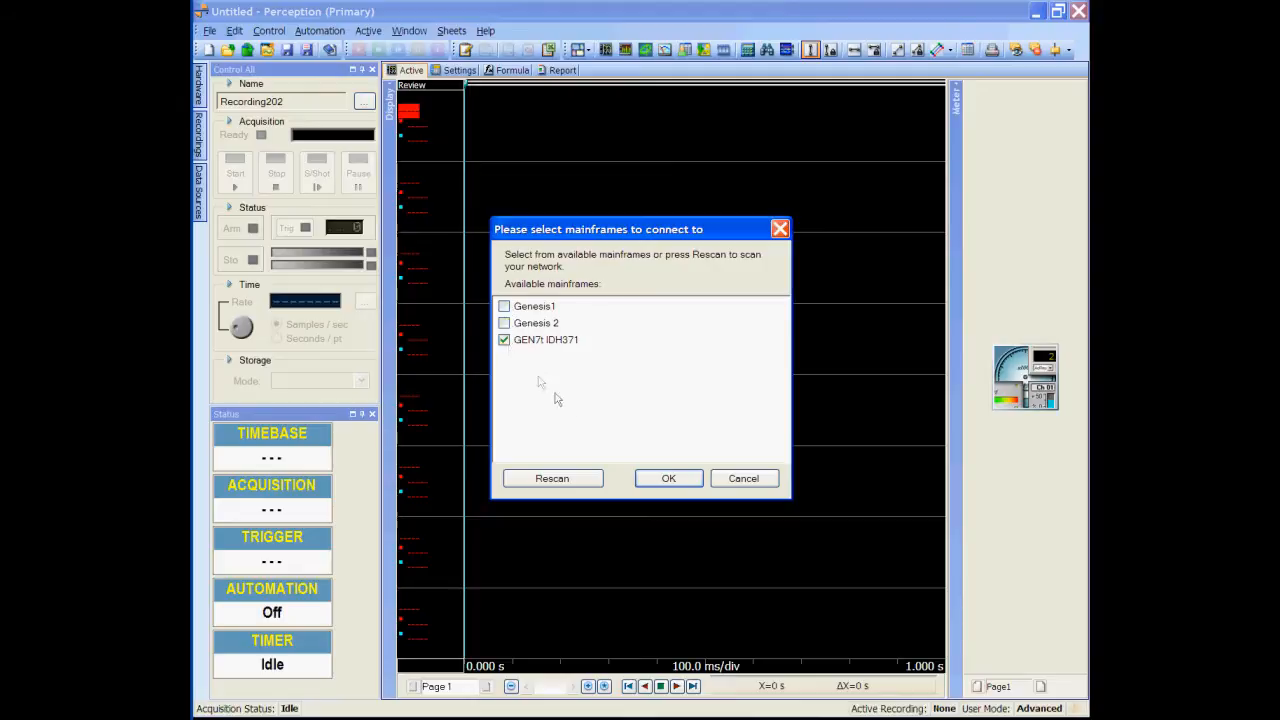
click(668, 478)
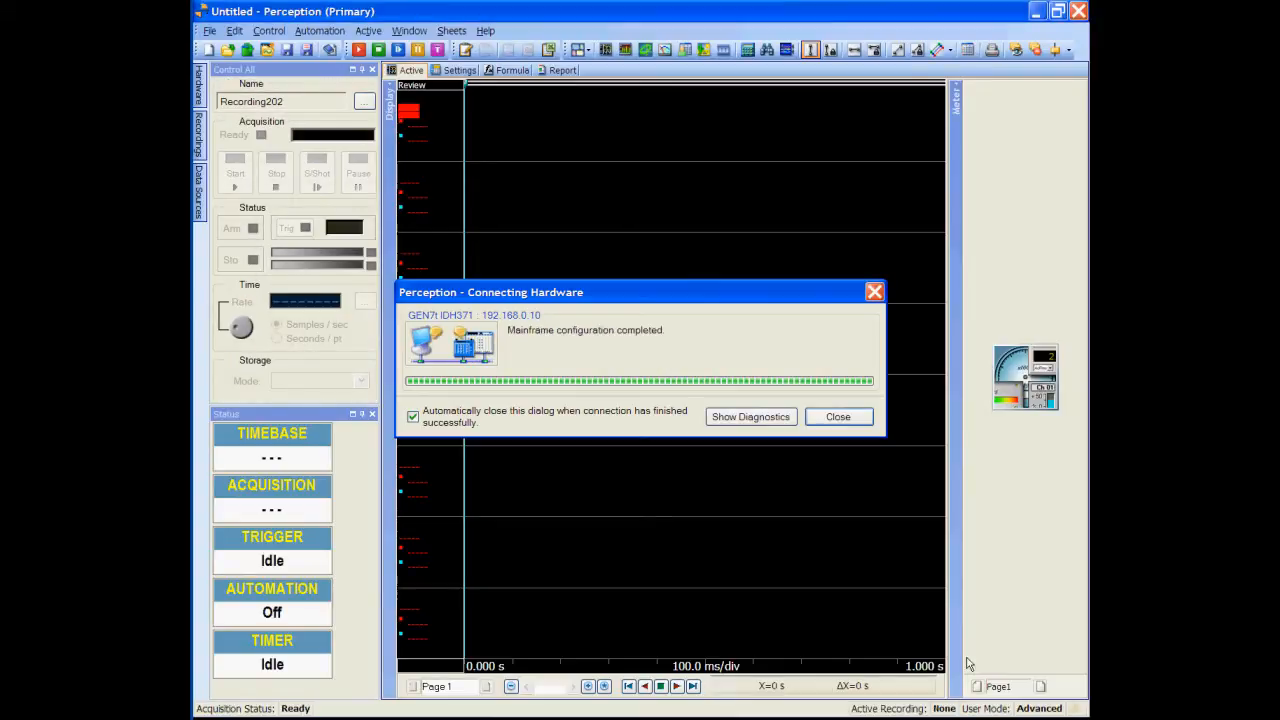
click(836, 416)
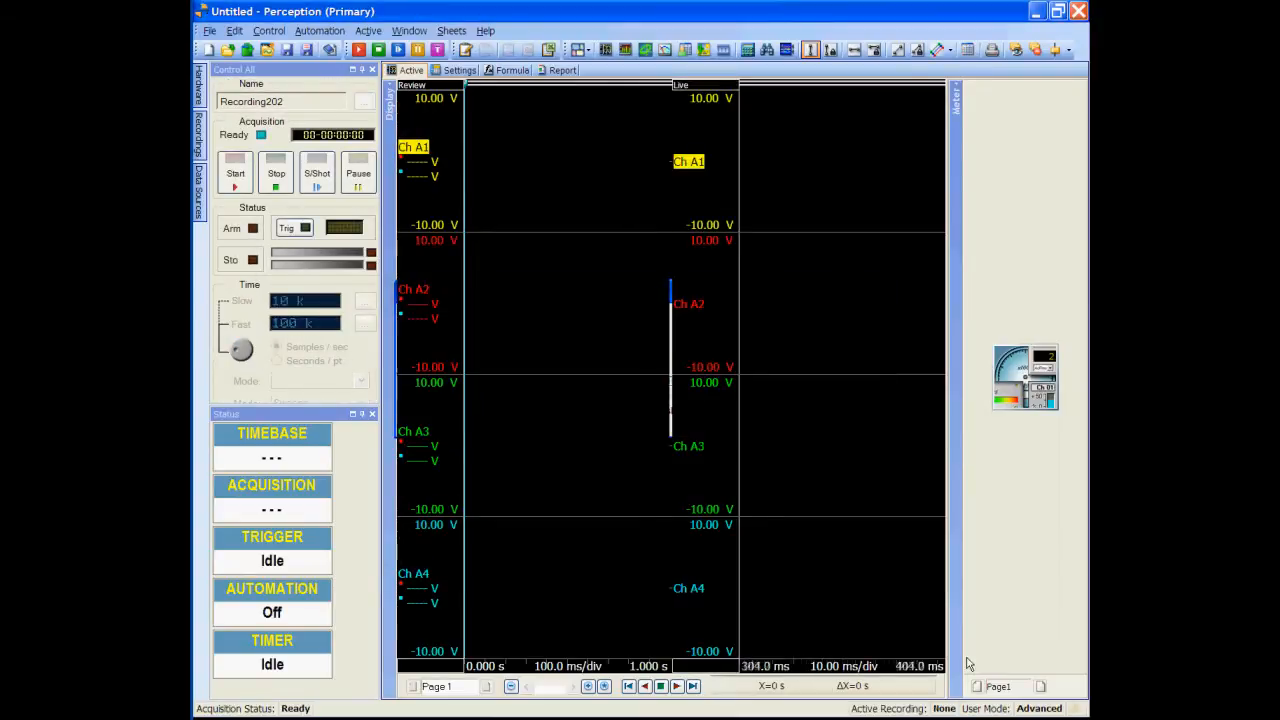
click(236, 164)
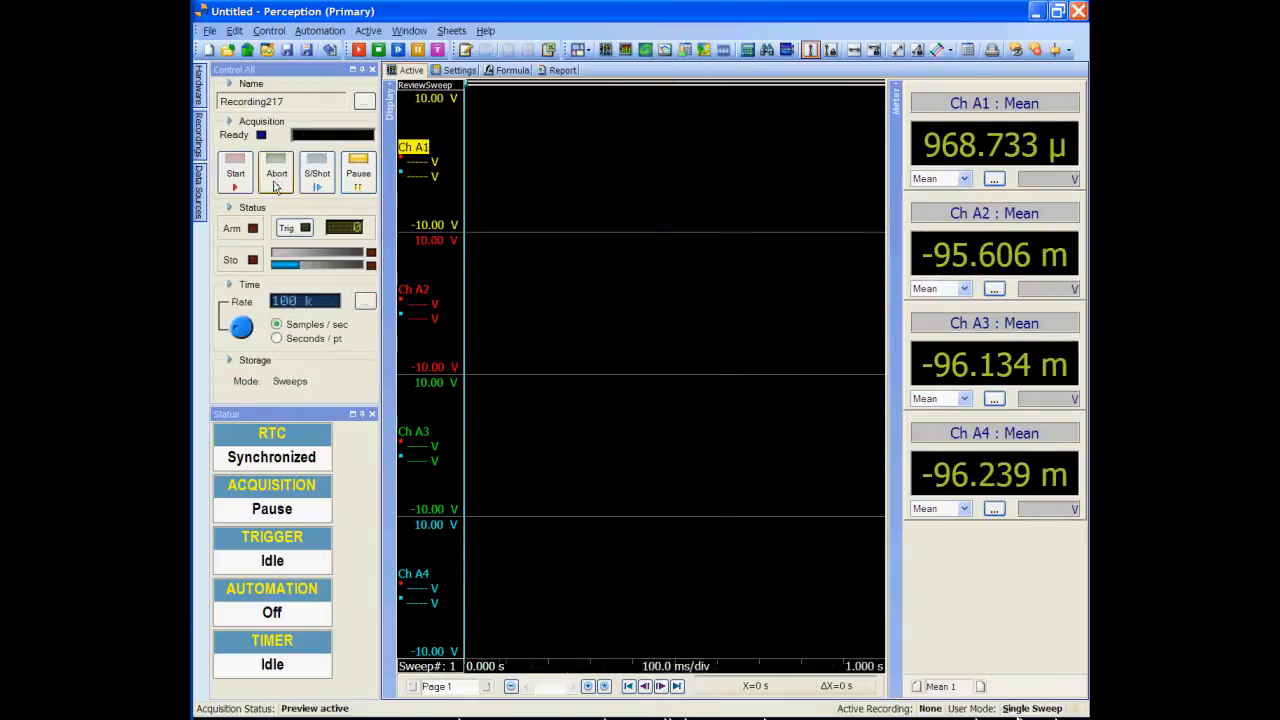
Step: Give all Group1 input channels a span of 10 with PSI technical units
click(458, 70)
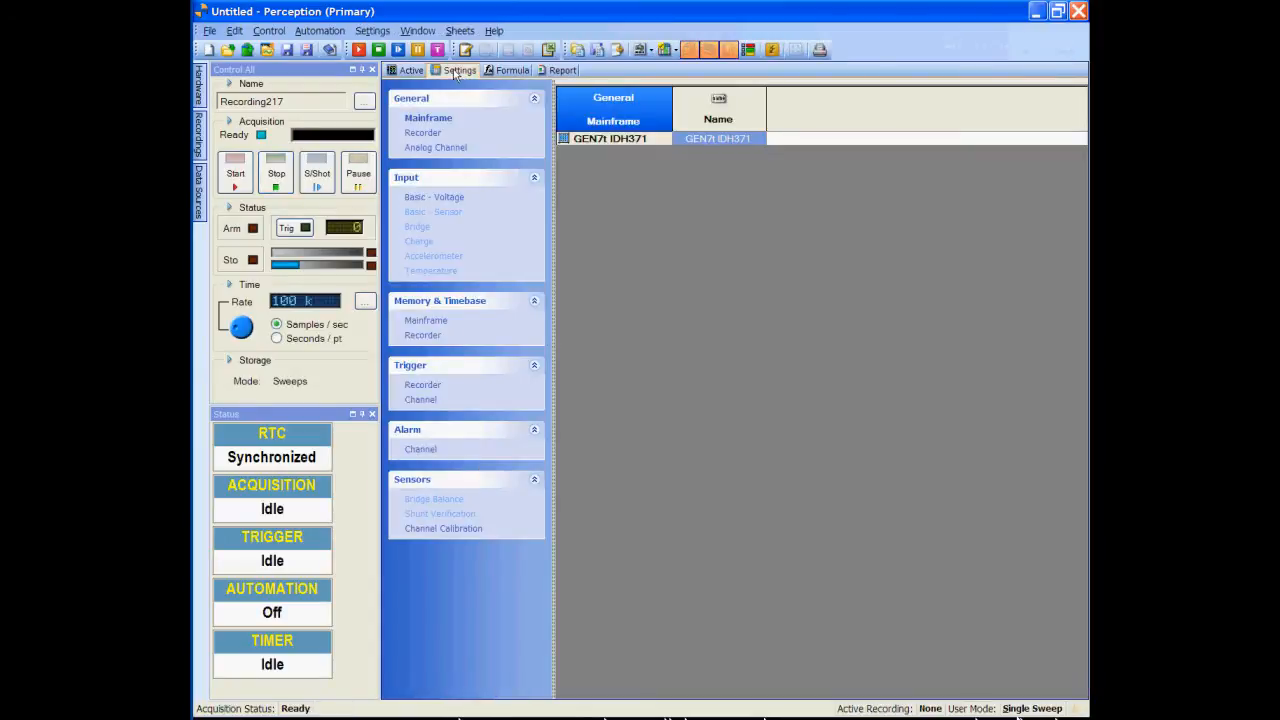
click(434, 196)
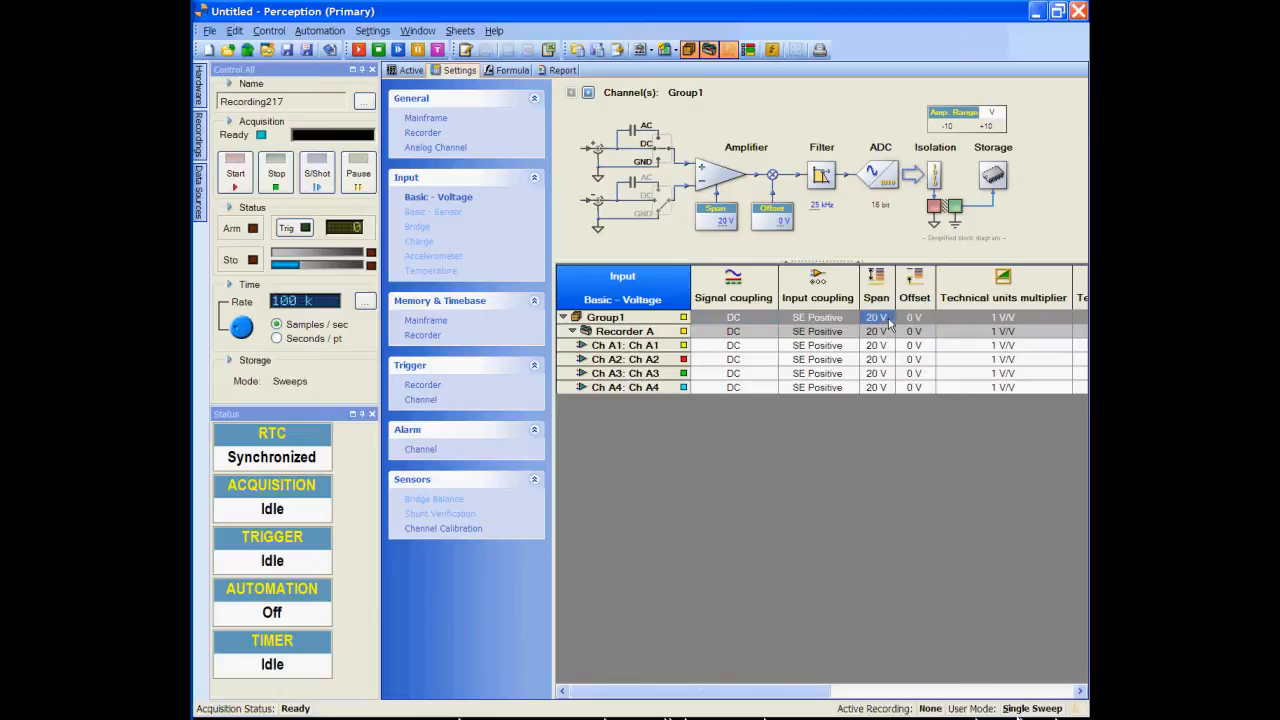
click(886, 316)
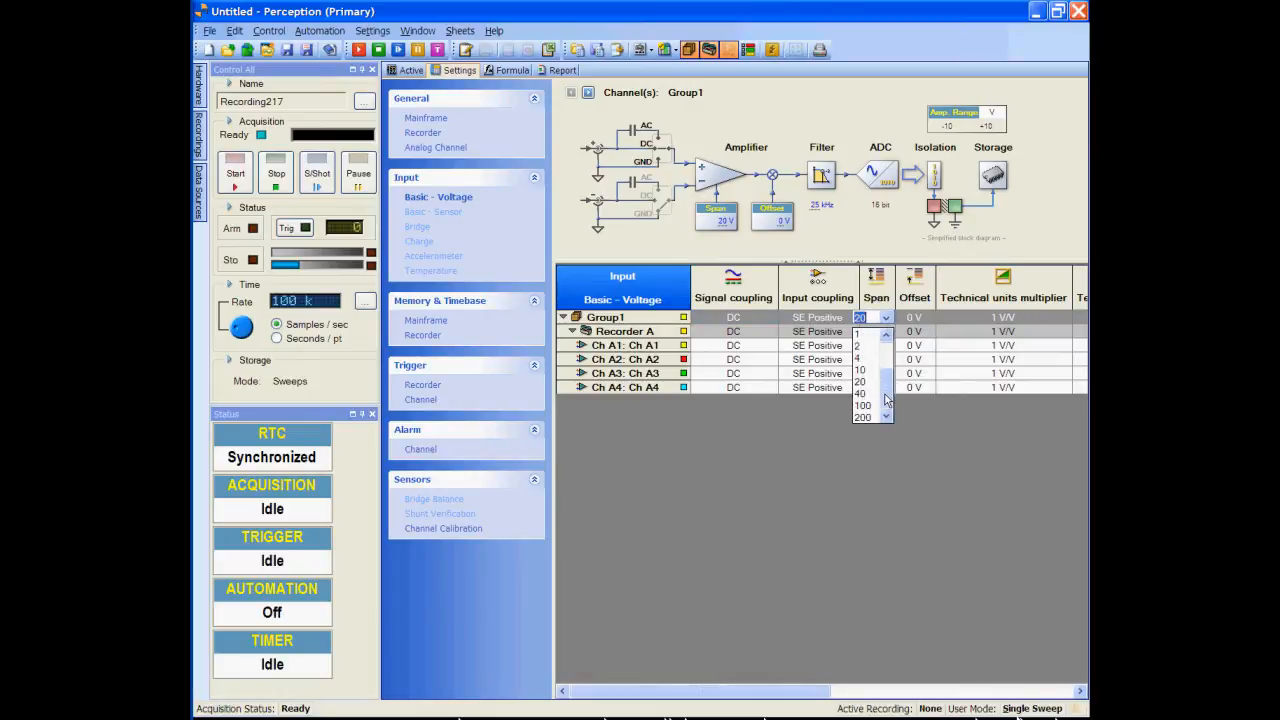
click(860, 370)
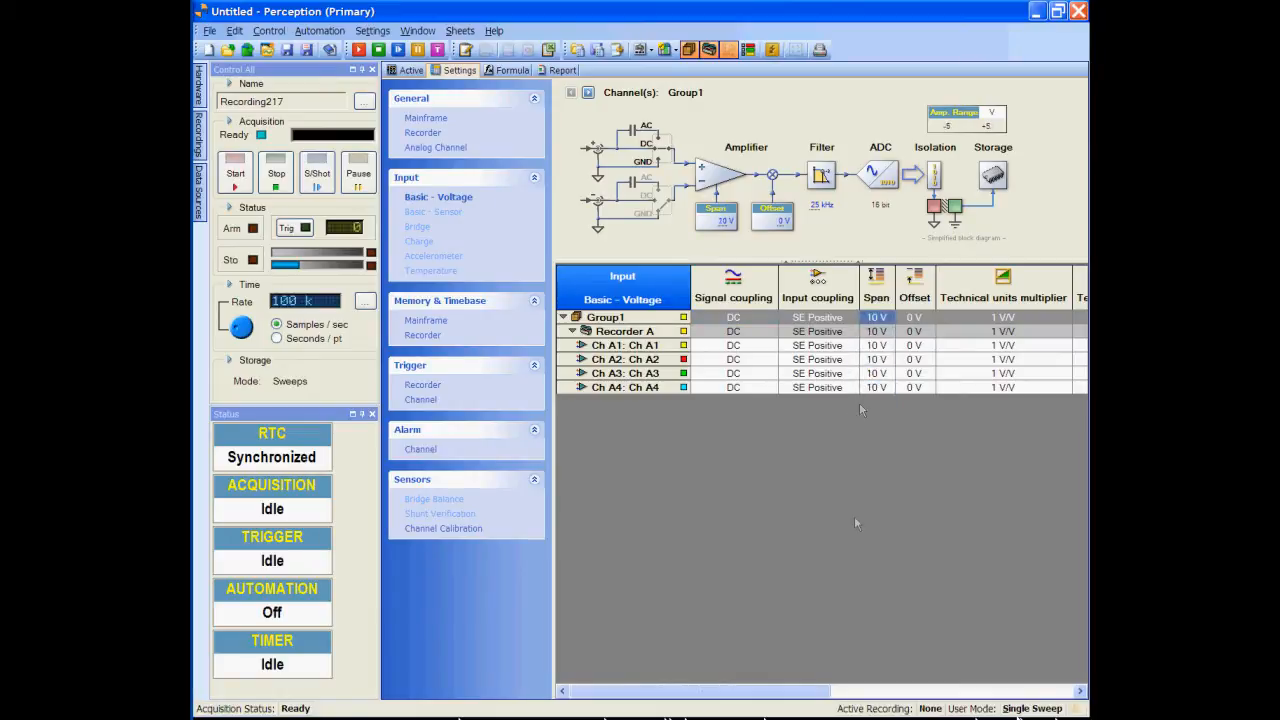
scroll(right, 3)
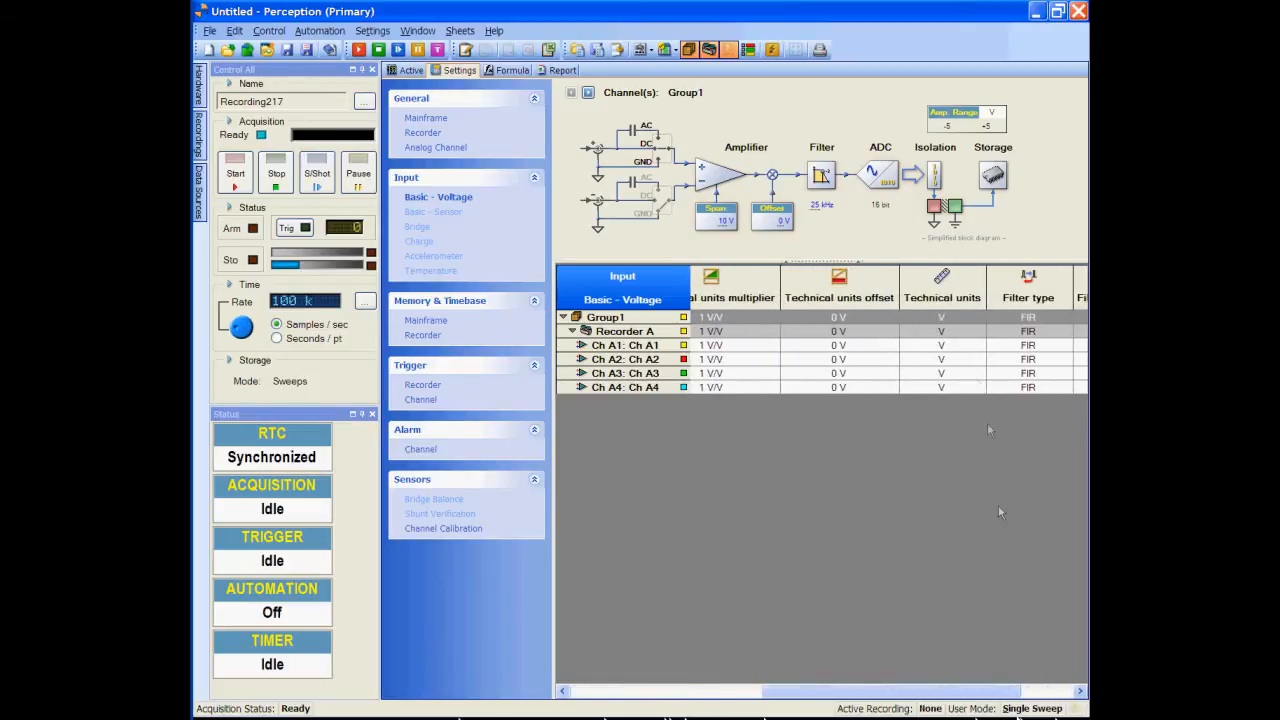
click(940, 316)
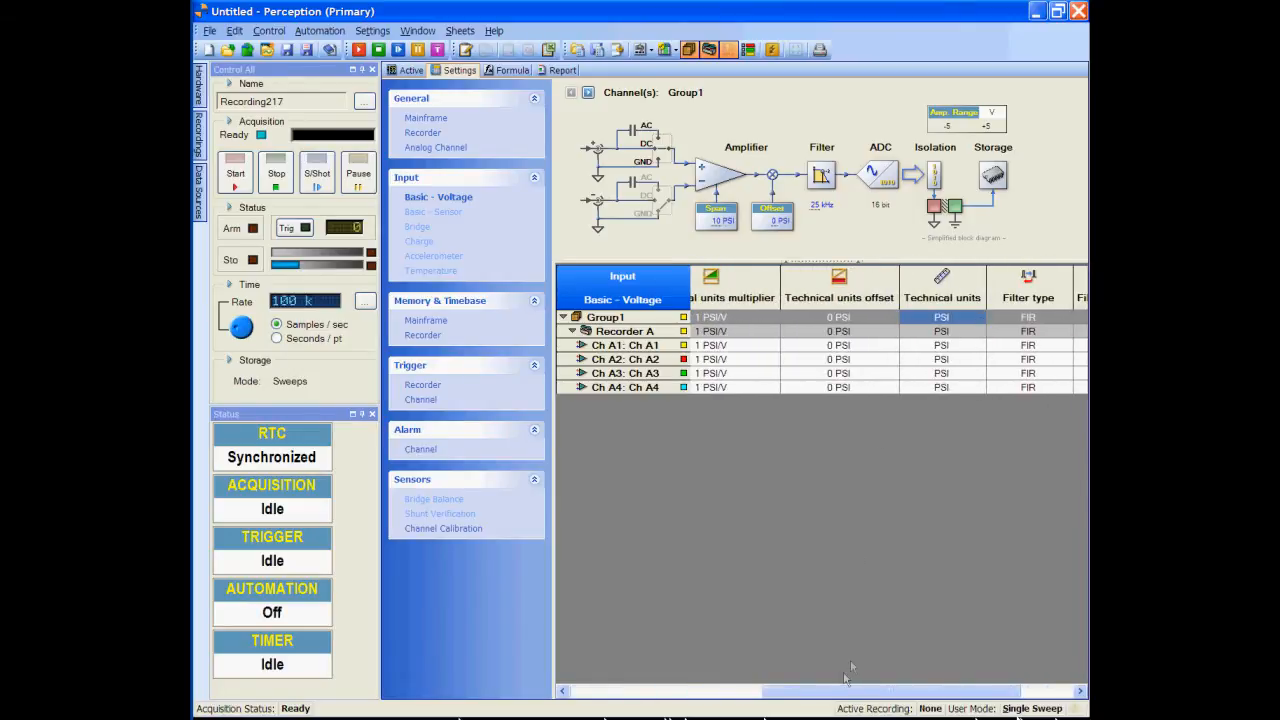
scroll(right, 3)
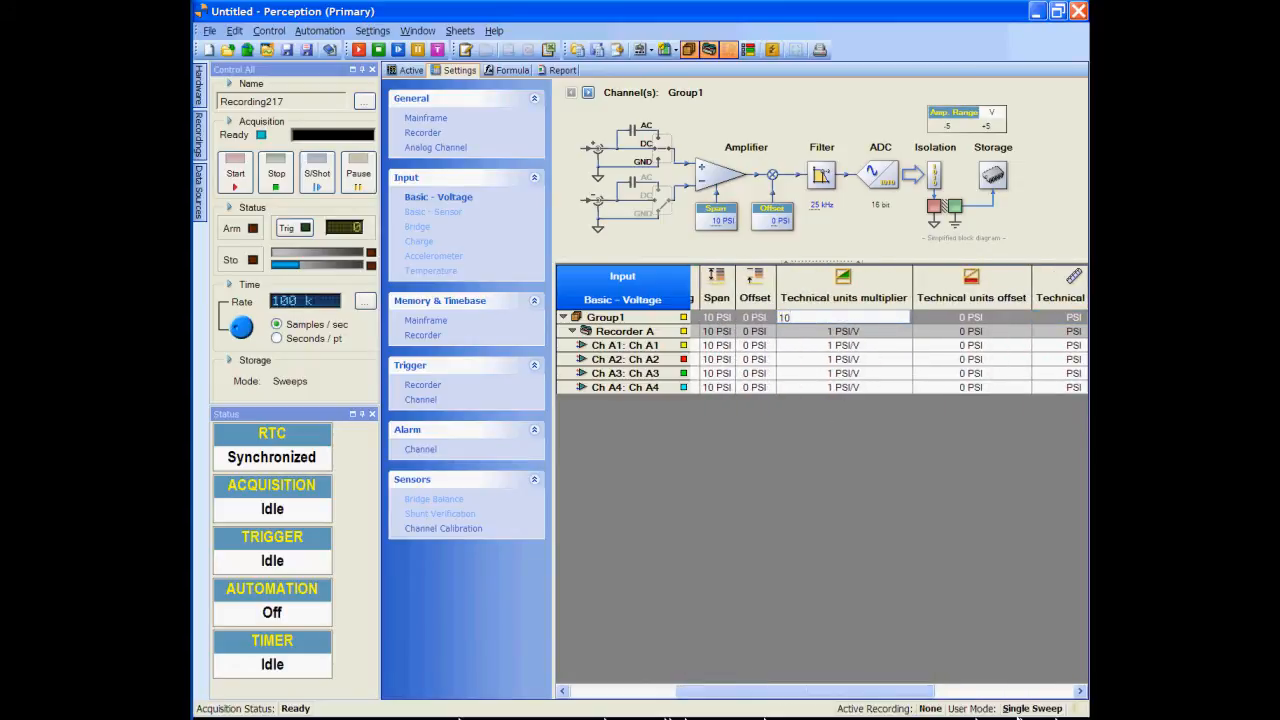
click(424, 334)
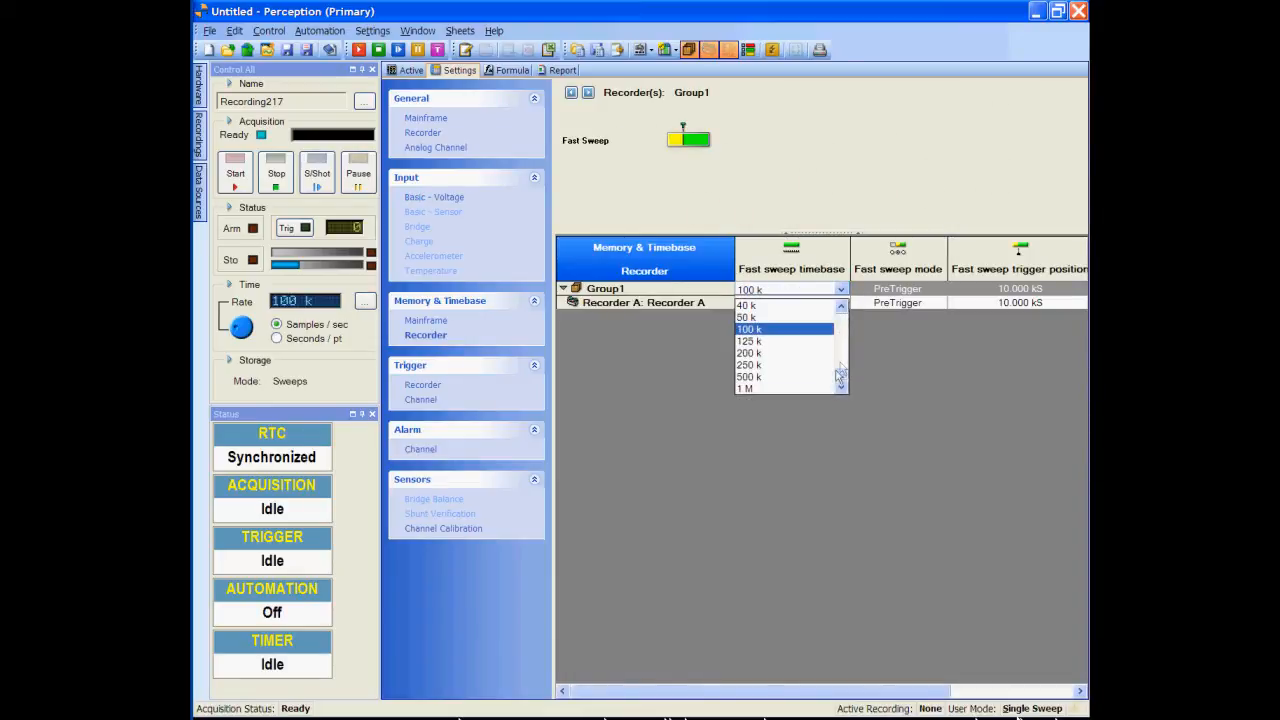
Step: Set the recorder fast sweep timebase to 1 M and show sweep values in time units
click(746, 388)
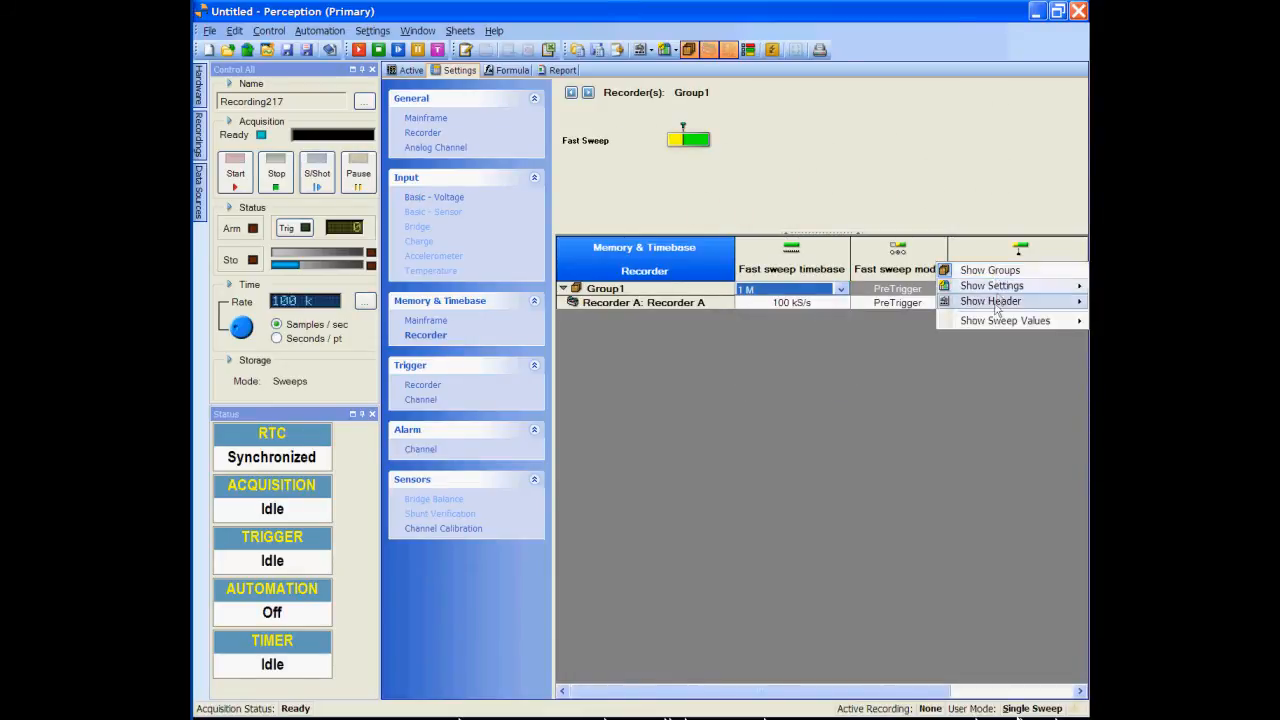
click(990, 300)
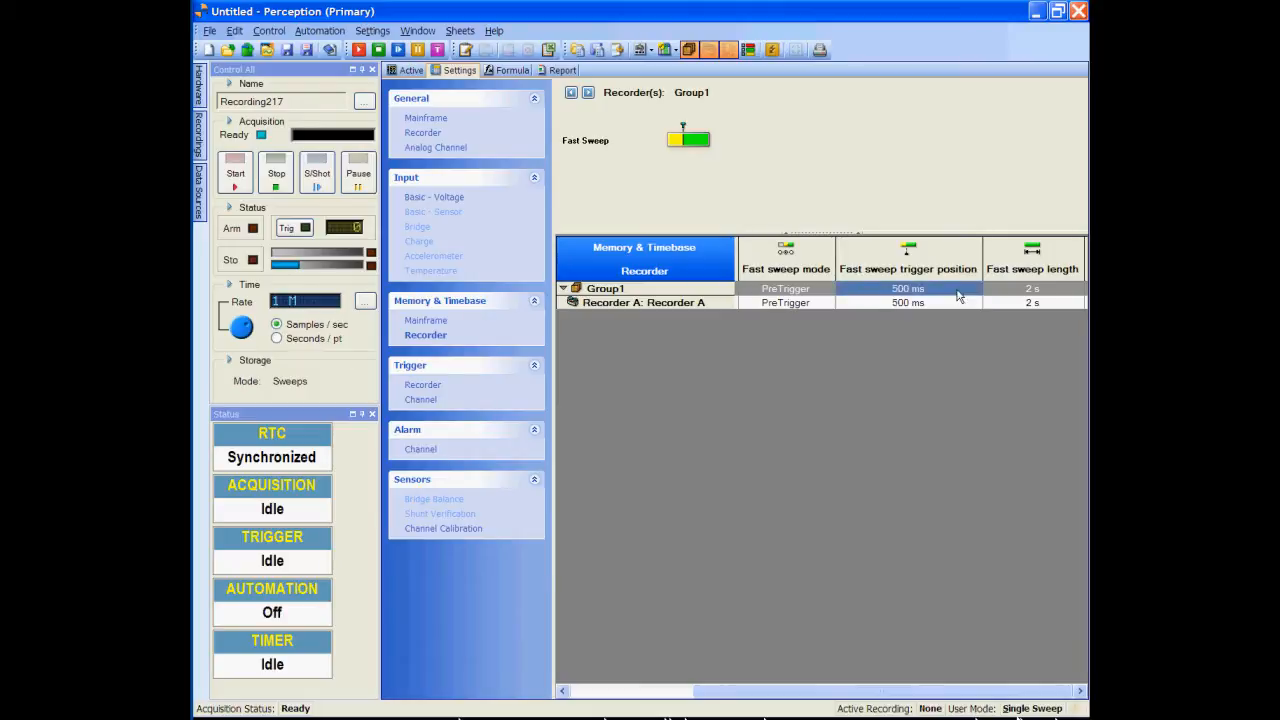
mouse_move(420, 400)
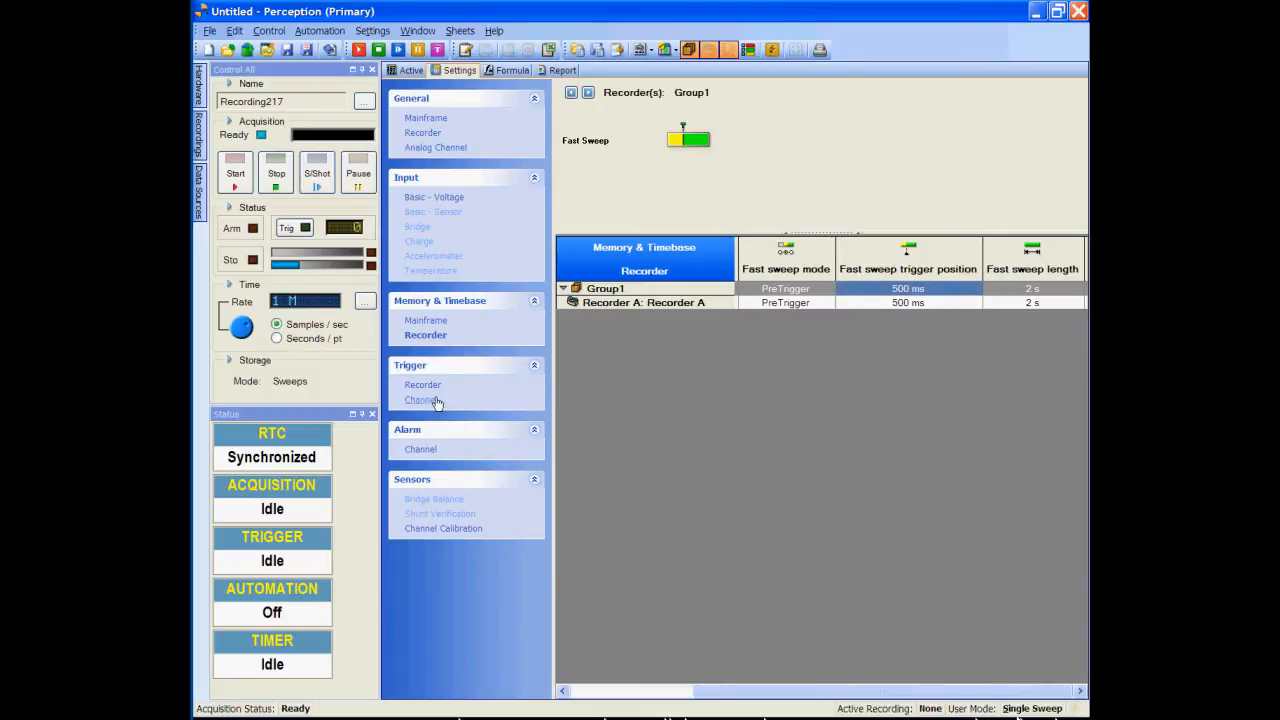
Step: Show the per-channel trigger settings for Group1
click(422, 400)
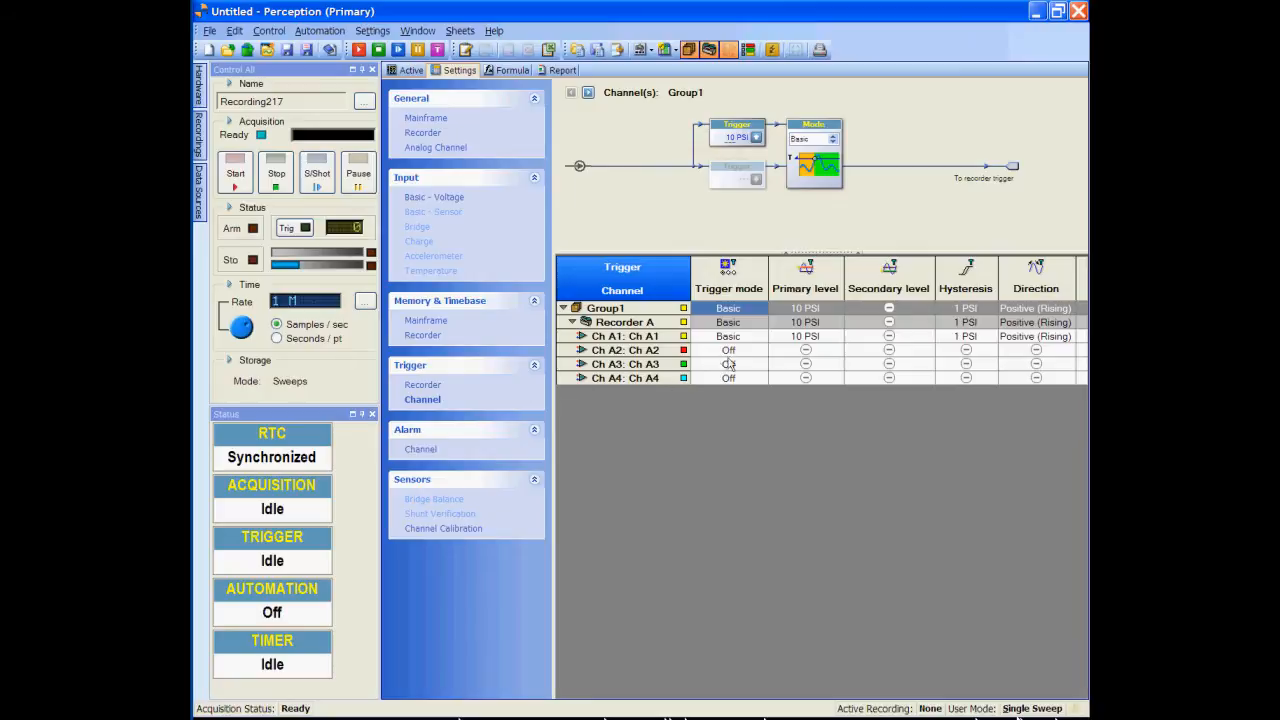
mouse_move(748, 344)
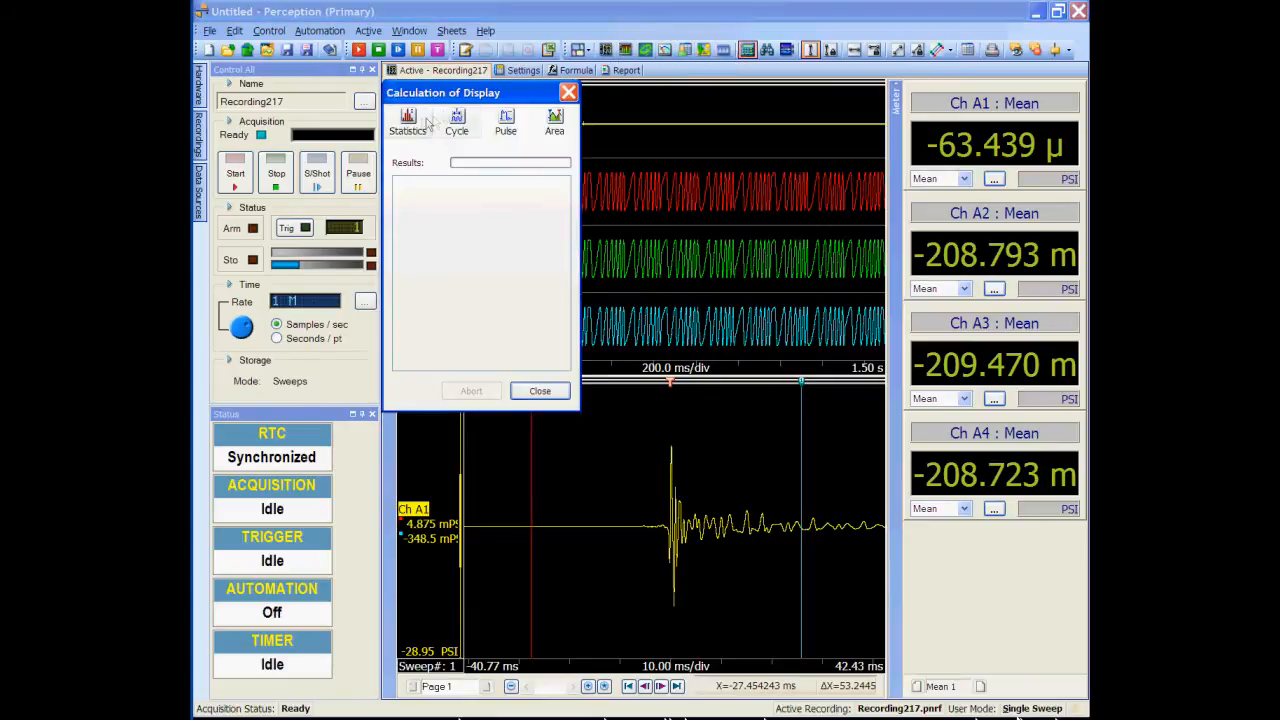
Step: Compute Ch A1 statistics (max ~17.7 PSI, min ~-17.5 PSI), then move to the formula sheet
click(408, 122)
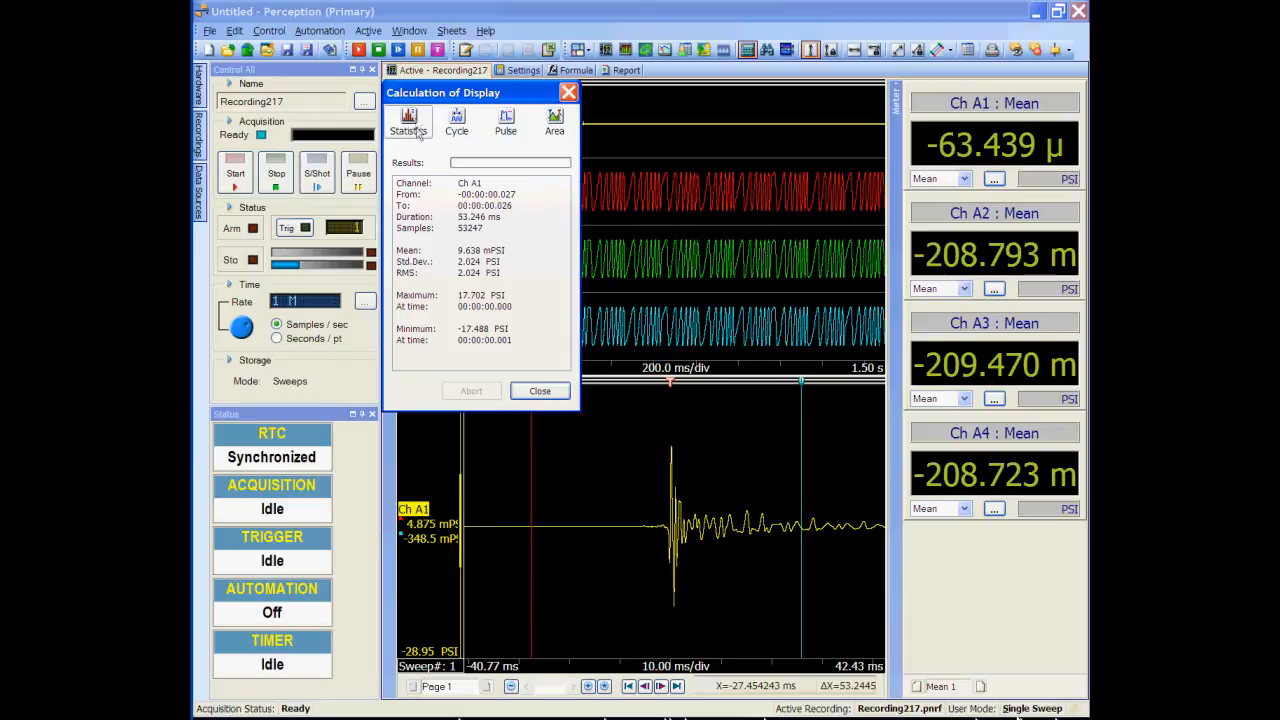
mouse_move(540, 390)
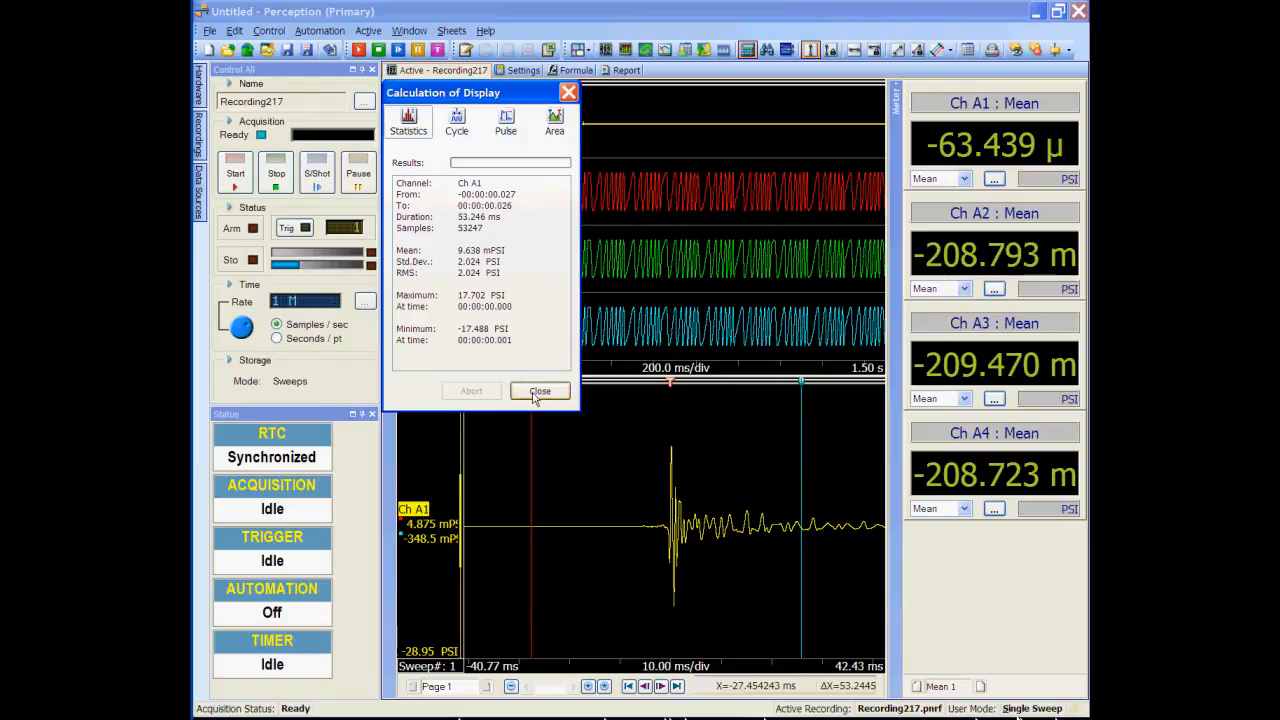
click(540, 390)
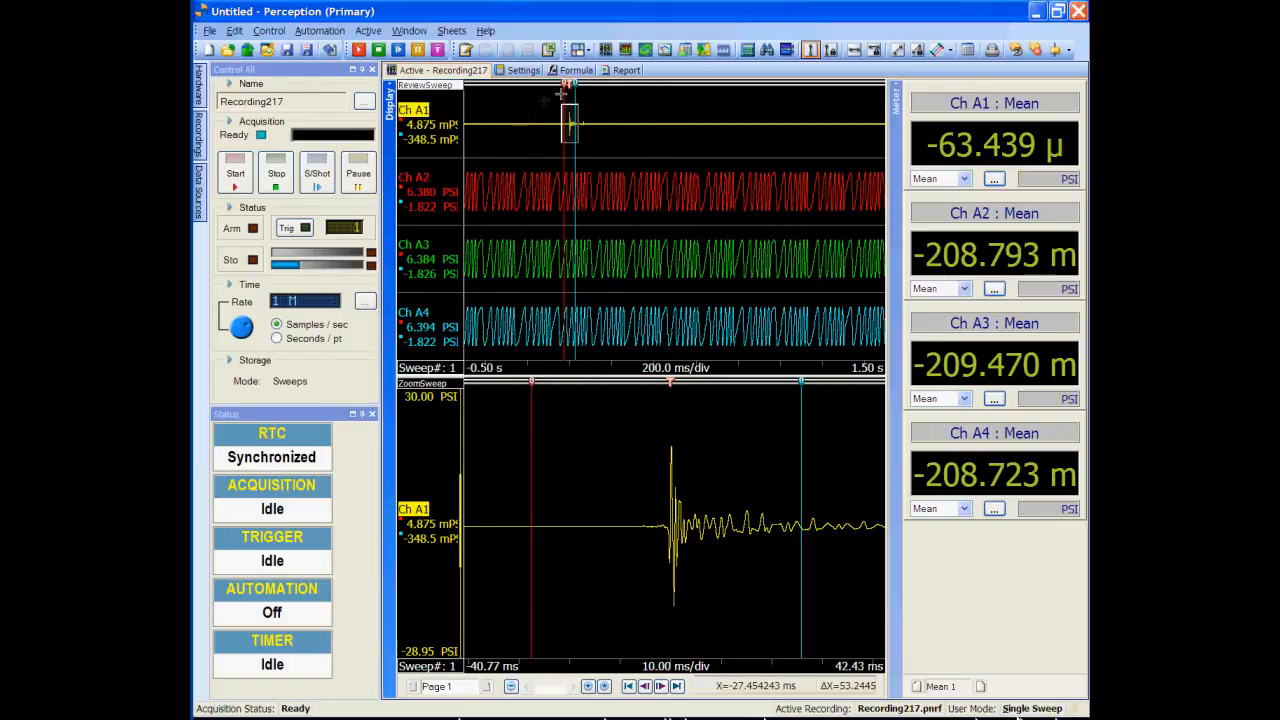
click(576, 70)
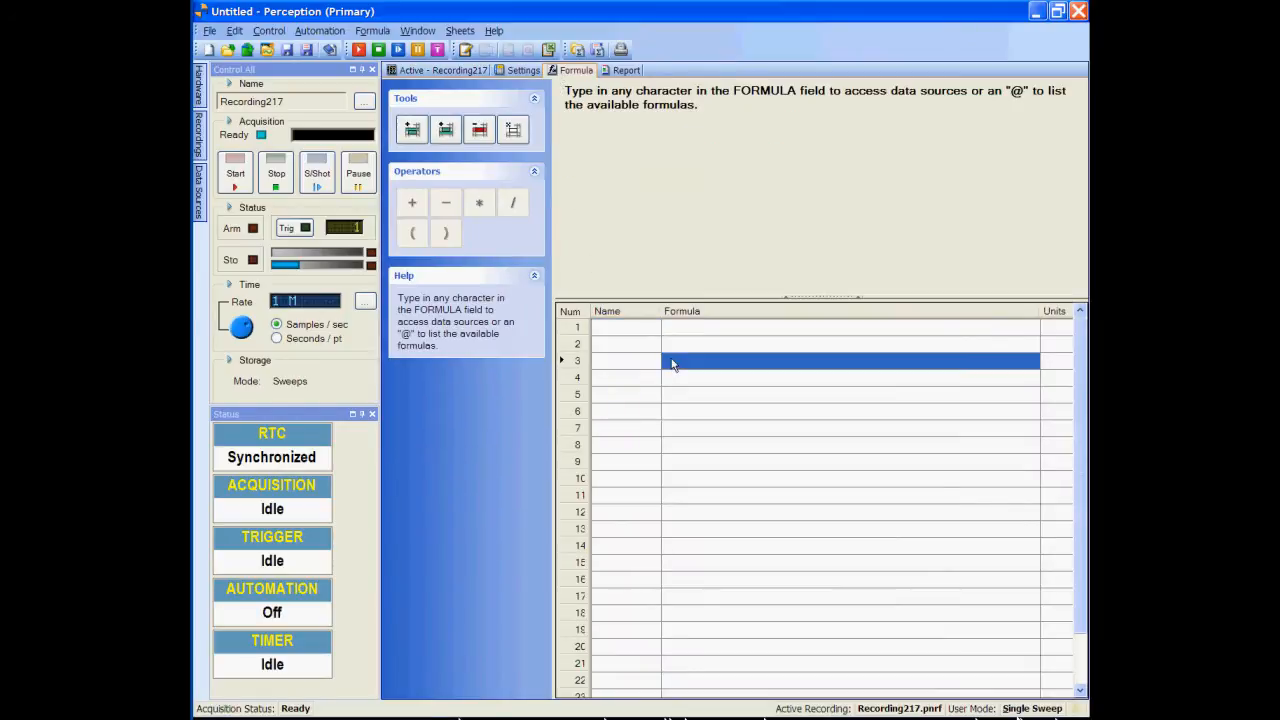
text(@)
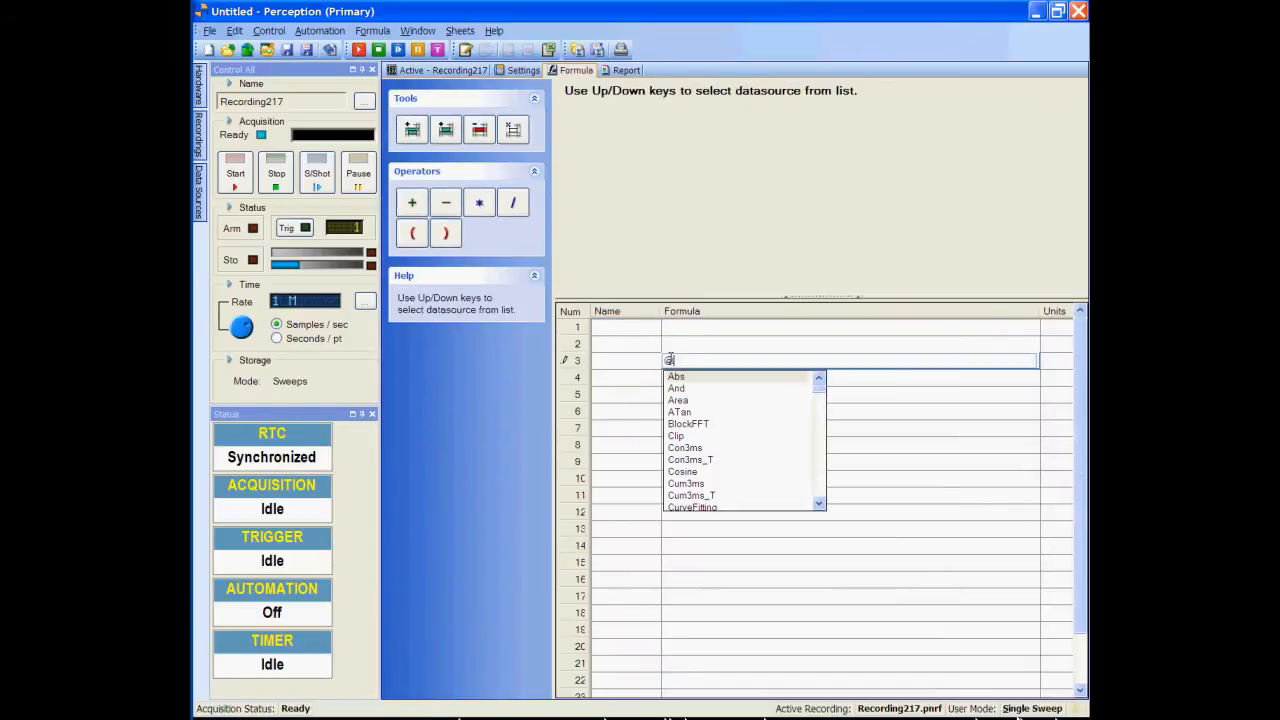
scroll(down, 3)
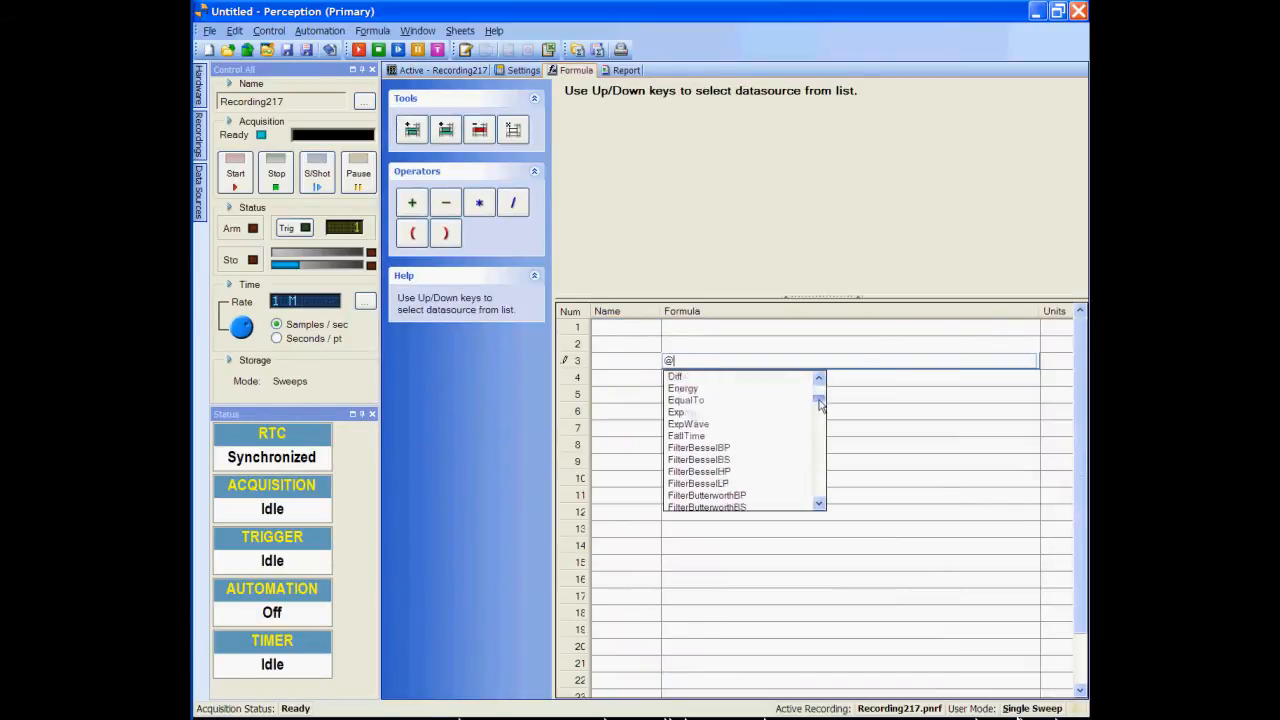
scroll(down, 3)
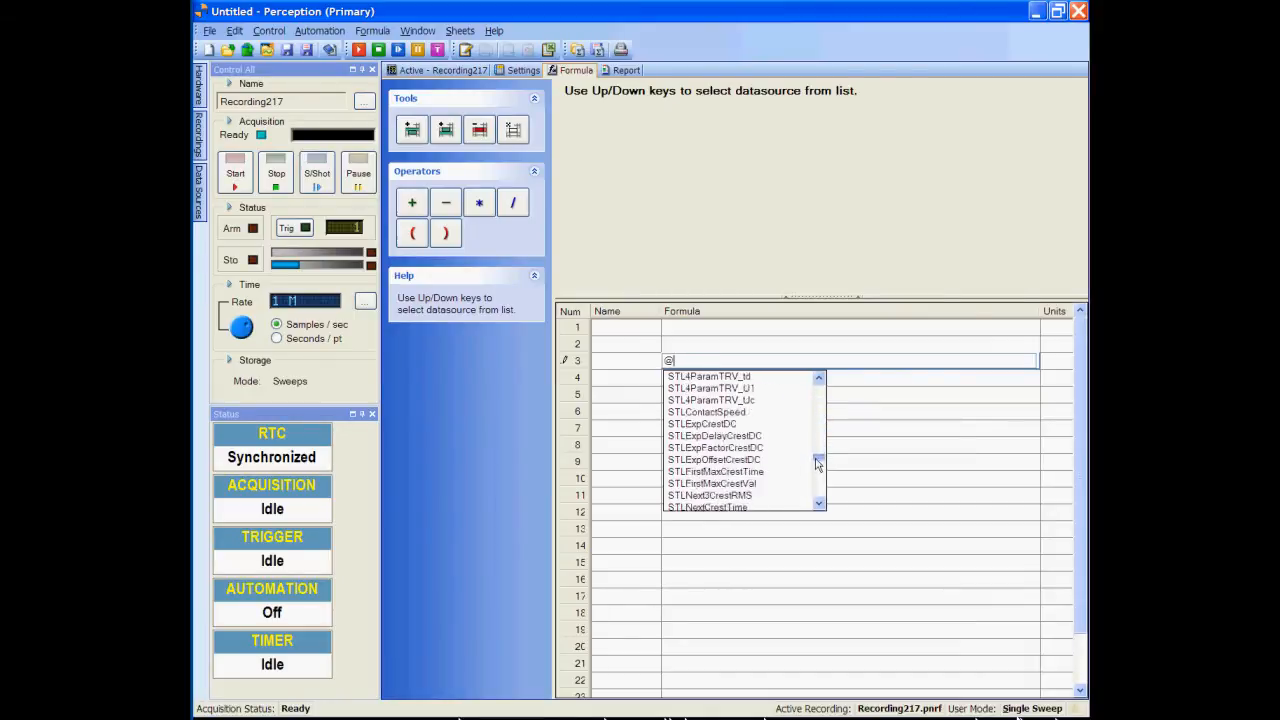
scroll(down, 3)
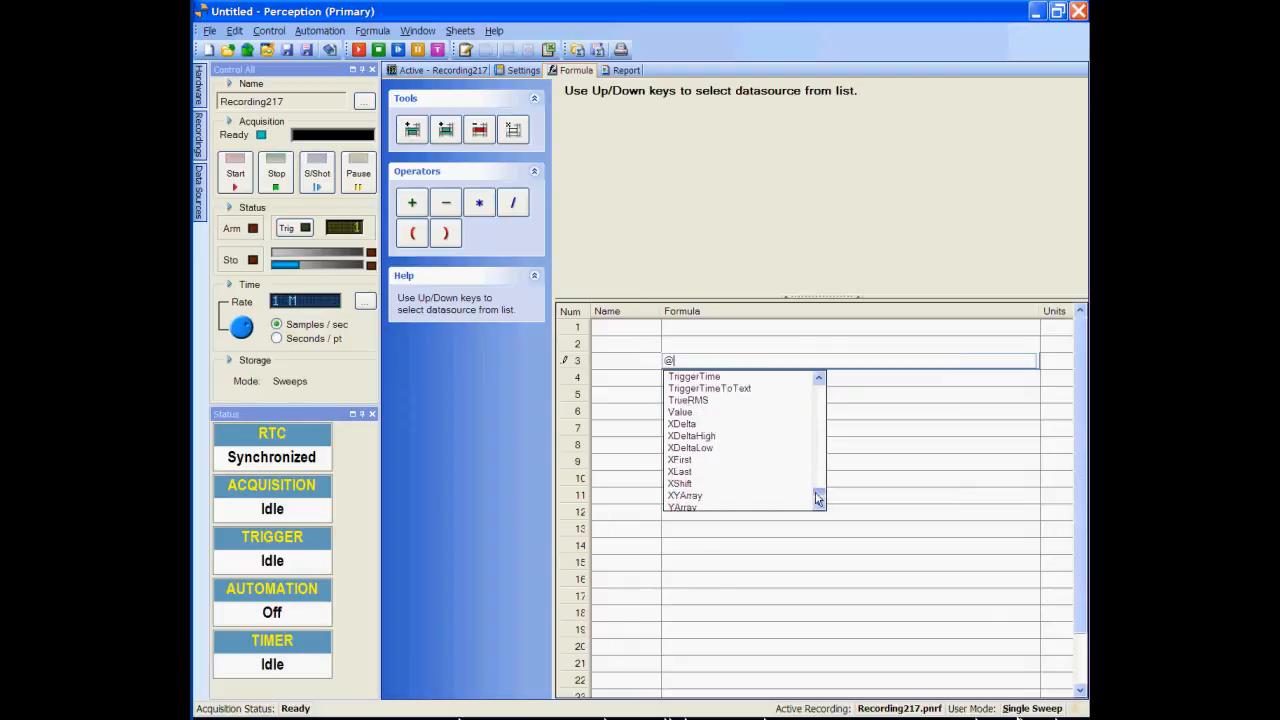
text(m)
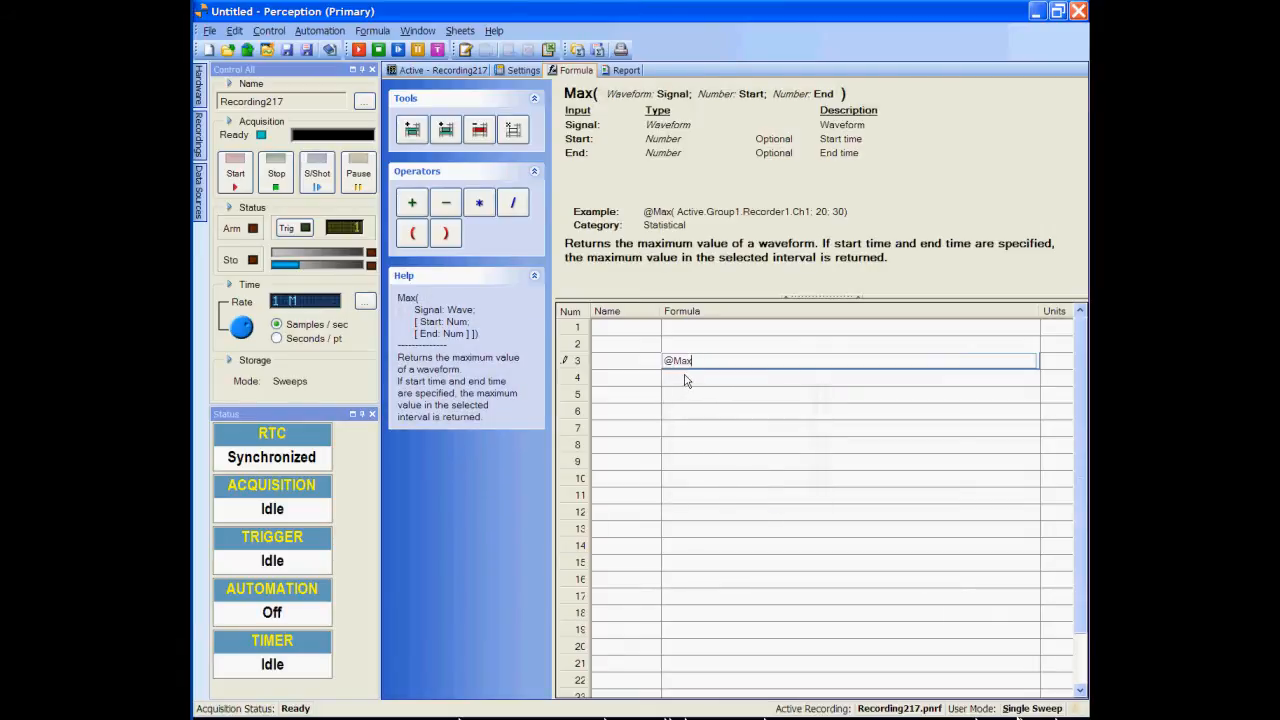
text((Active.Group1.Recorder_A.Ch_A1)
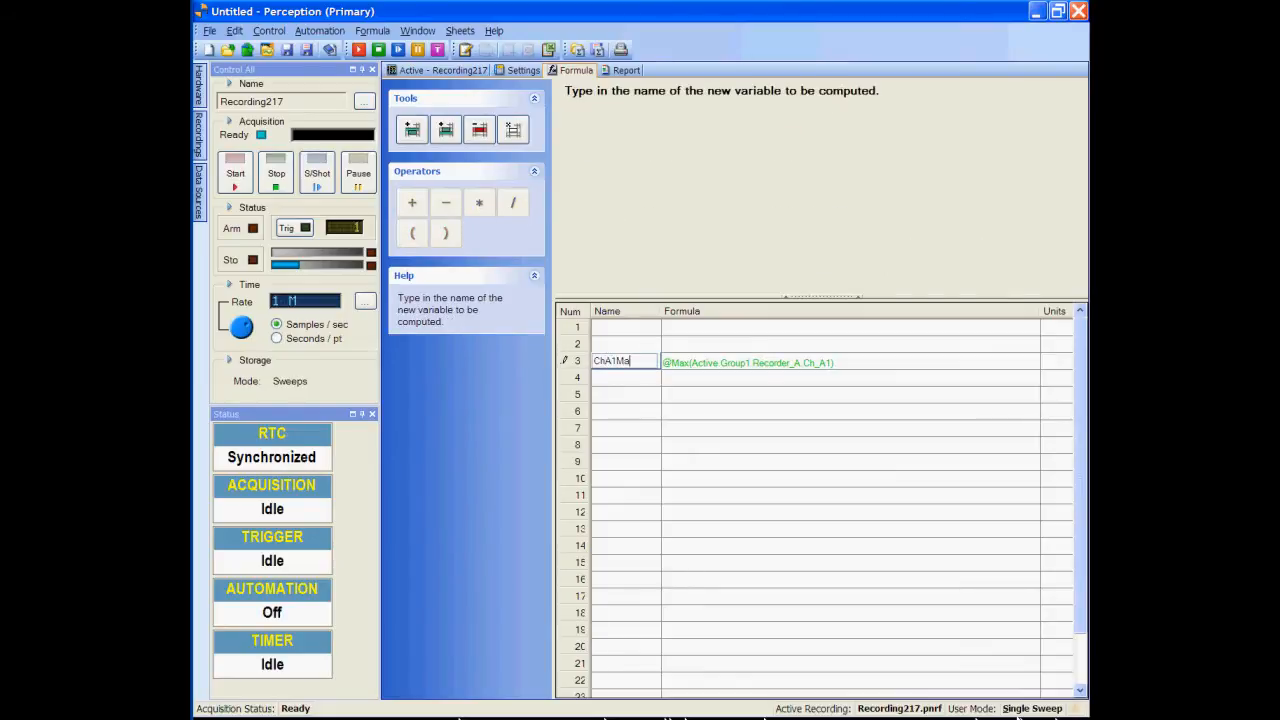
click(700, 376)
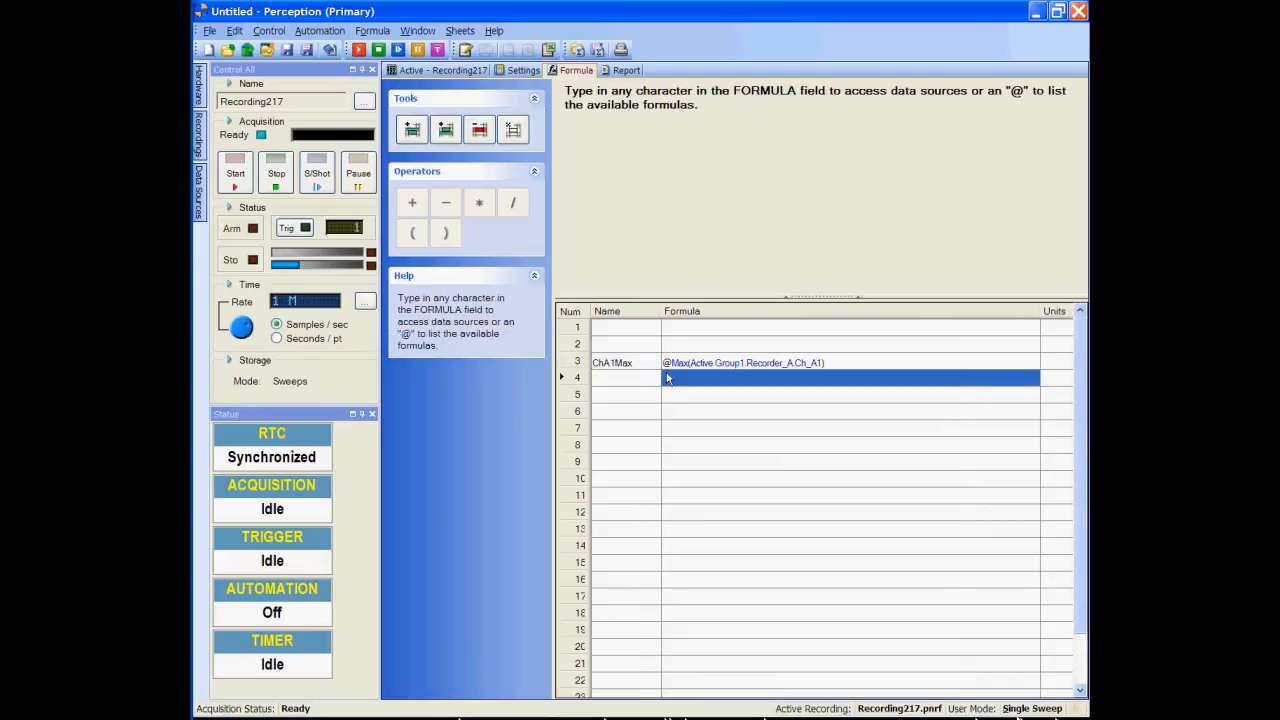
text(@mi)
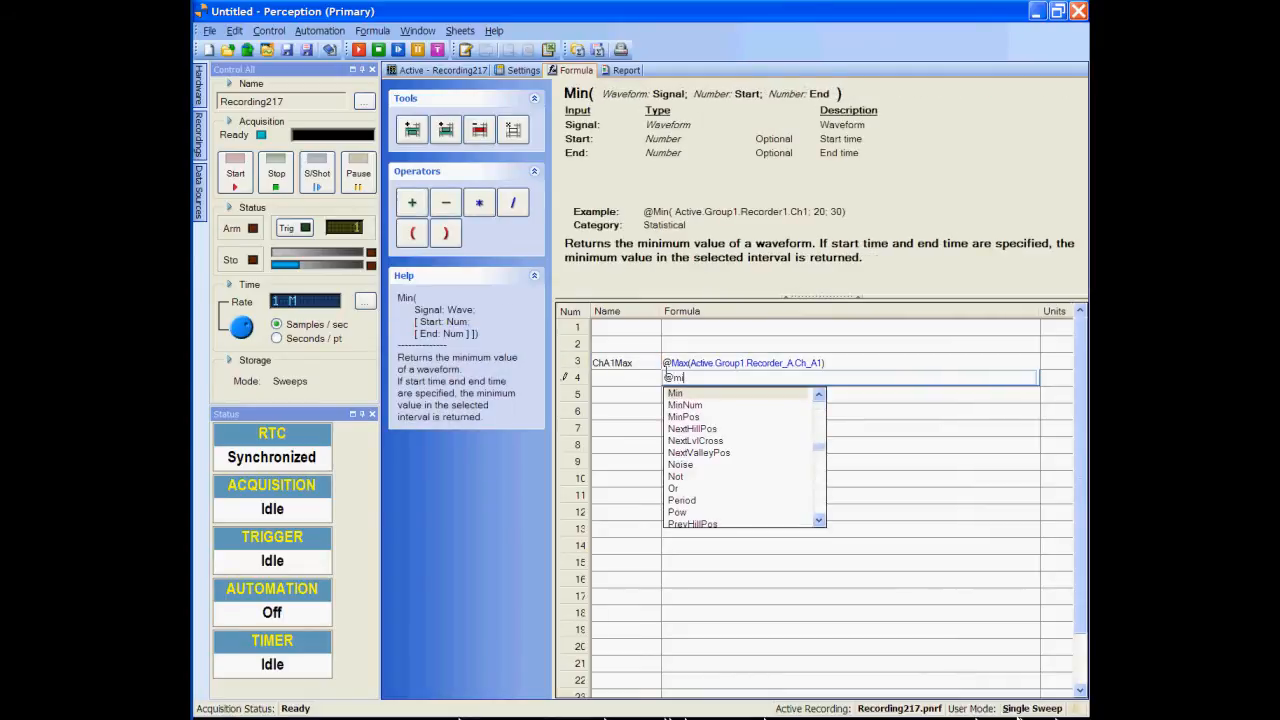
click(676, 392)
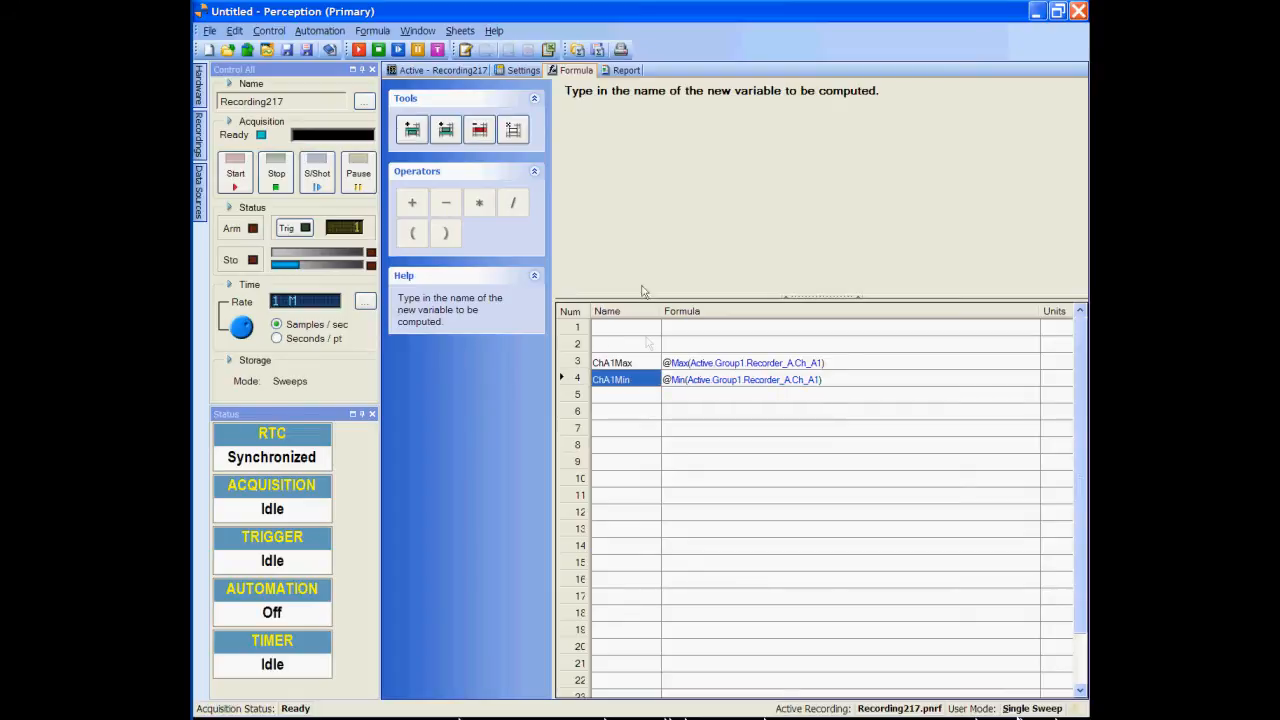
click(410, 70)
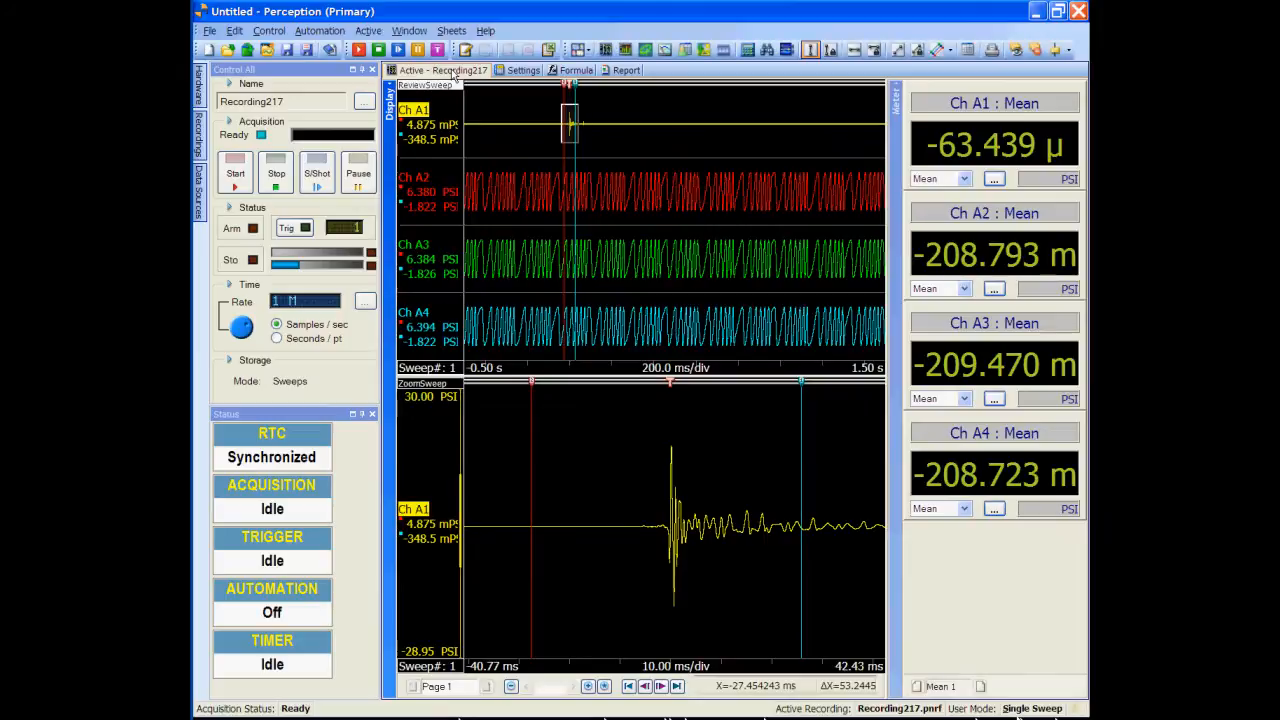
Step: Show the user table and expand the Formula data sources listing ChA1Max and ChA1Min
click(584, 48)
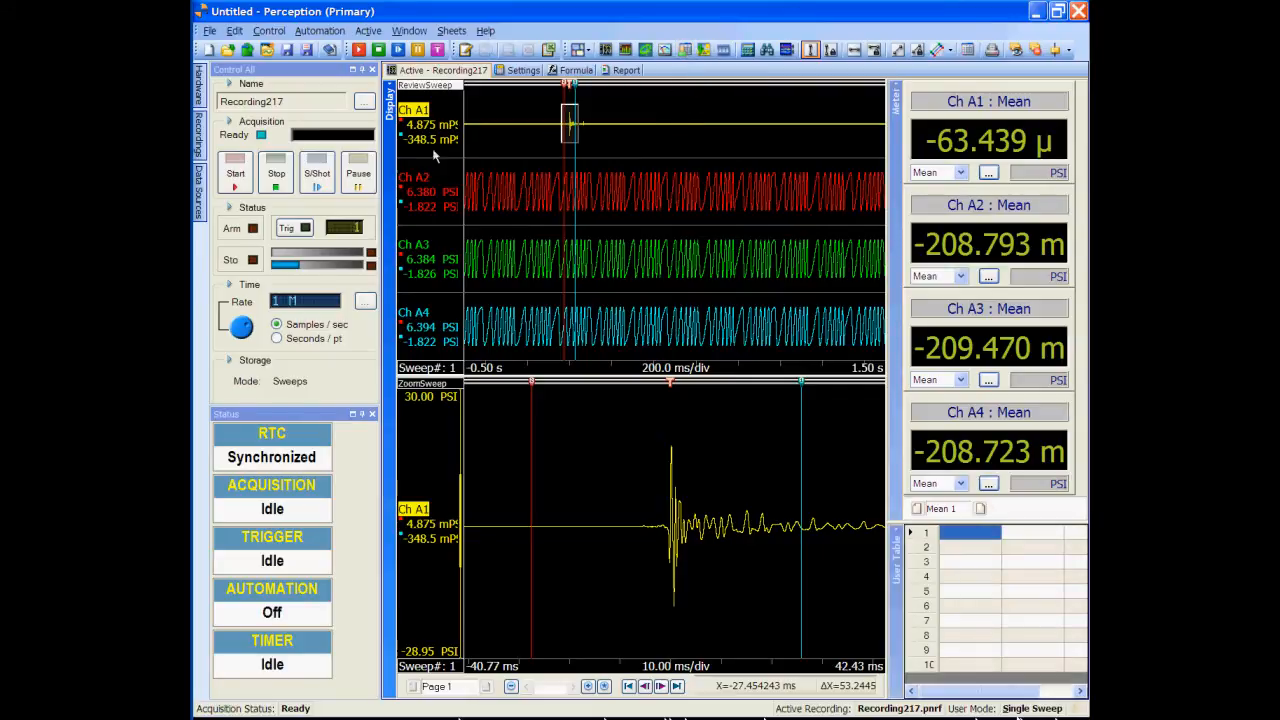
click(200, 190)
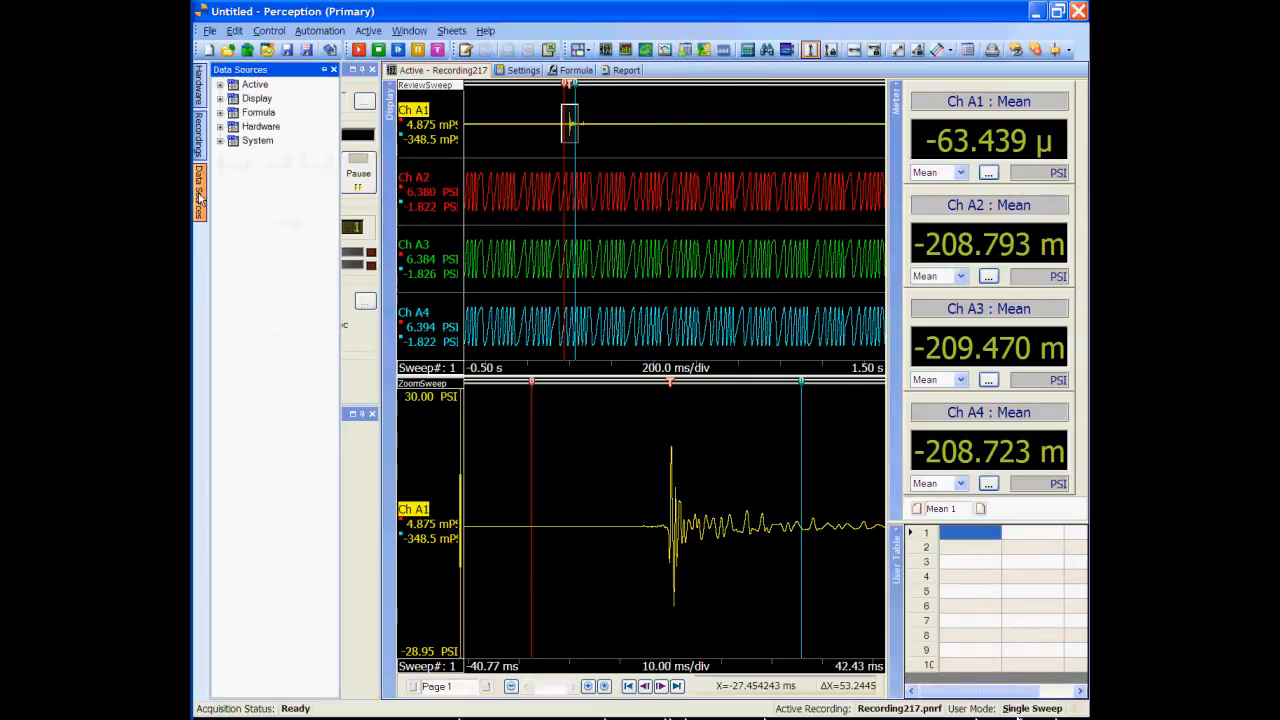
click(258, 112)
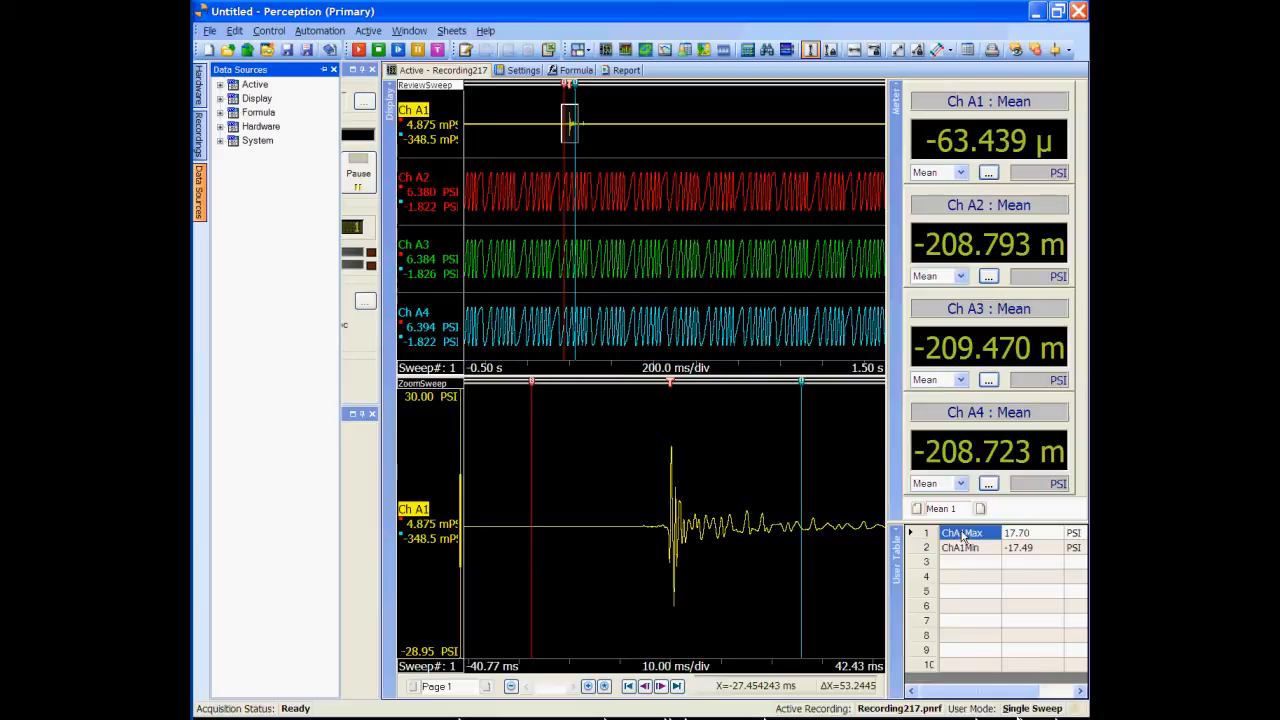
mouse_move(630, 90)
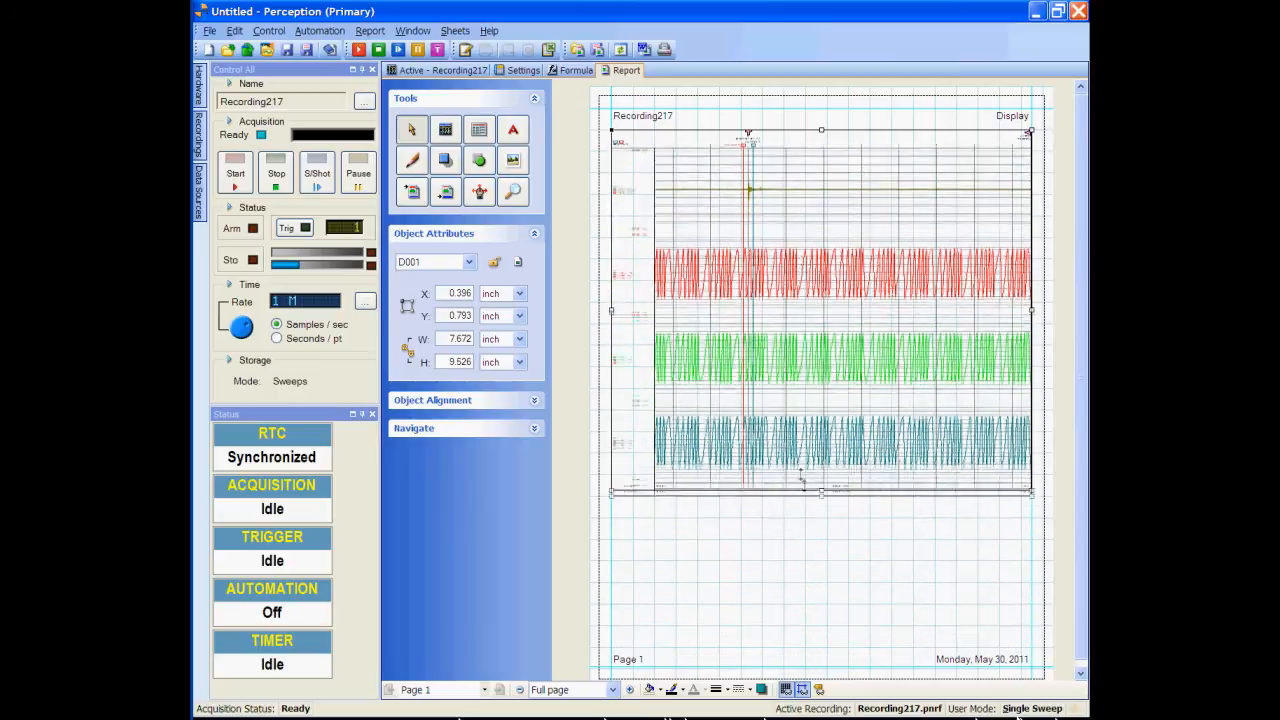
Step: Lay out the waveform display in the page's top half and a Zoom display lower right
drag(820, 490, 782, 412)
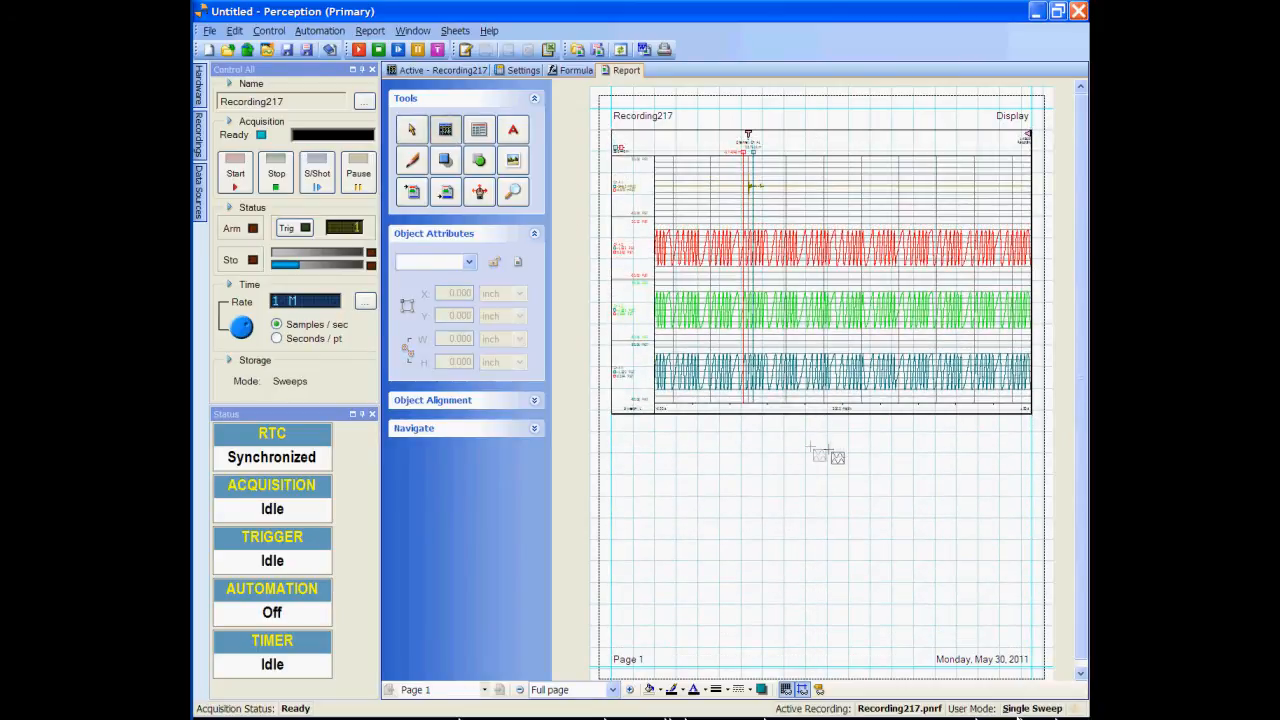
mouse_move(796, 432)
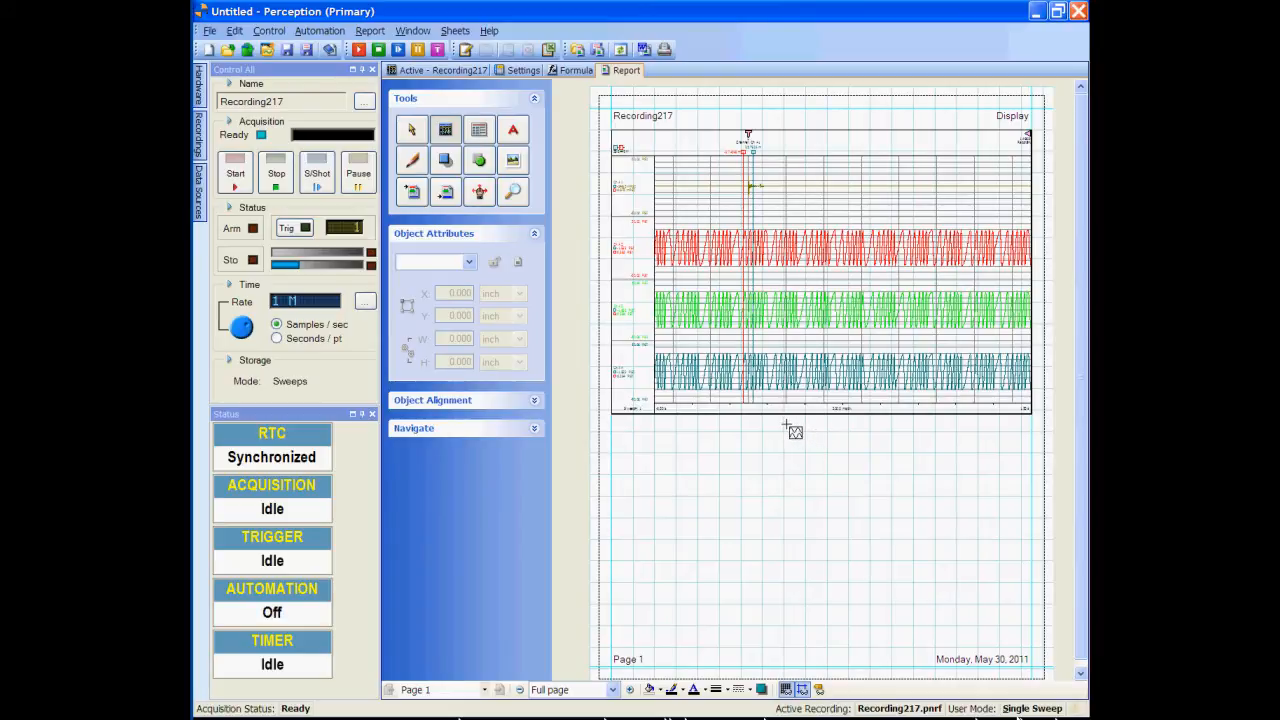
drag(784, 424, 1030, 618)
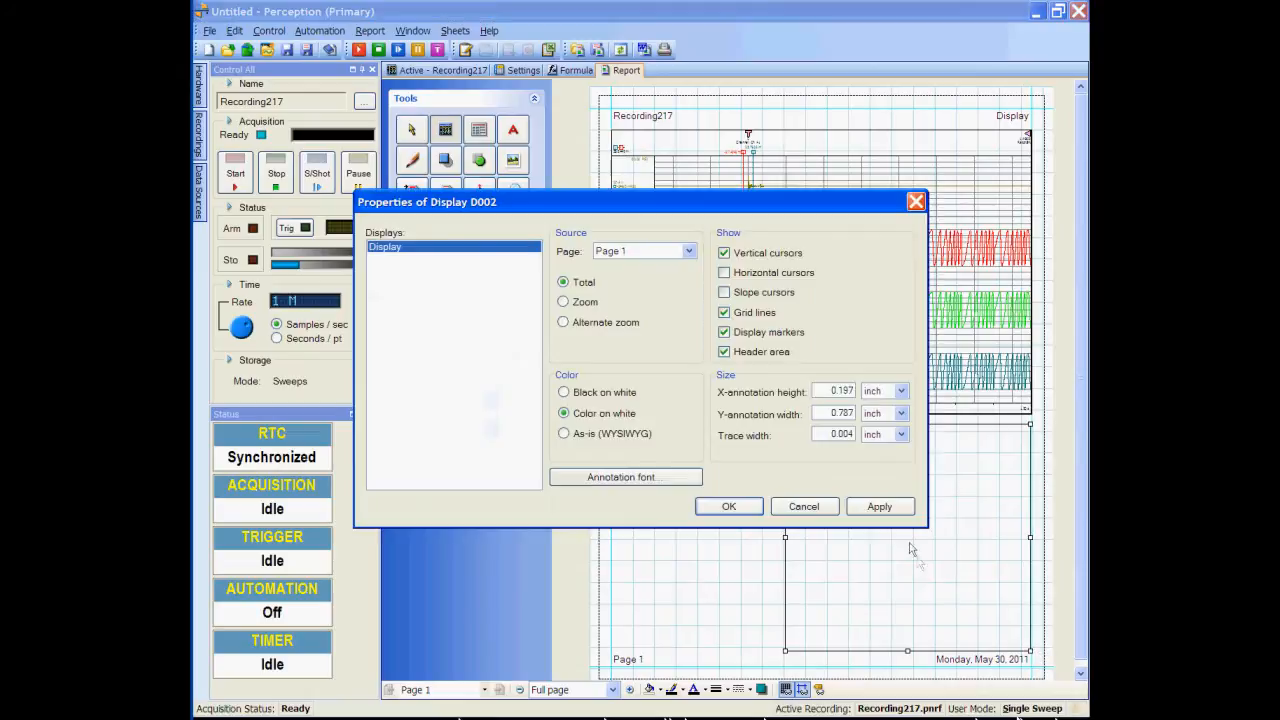
click(564, 302)
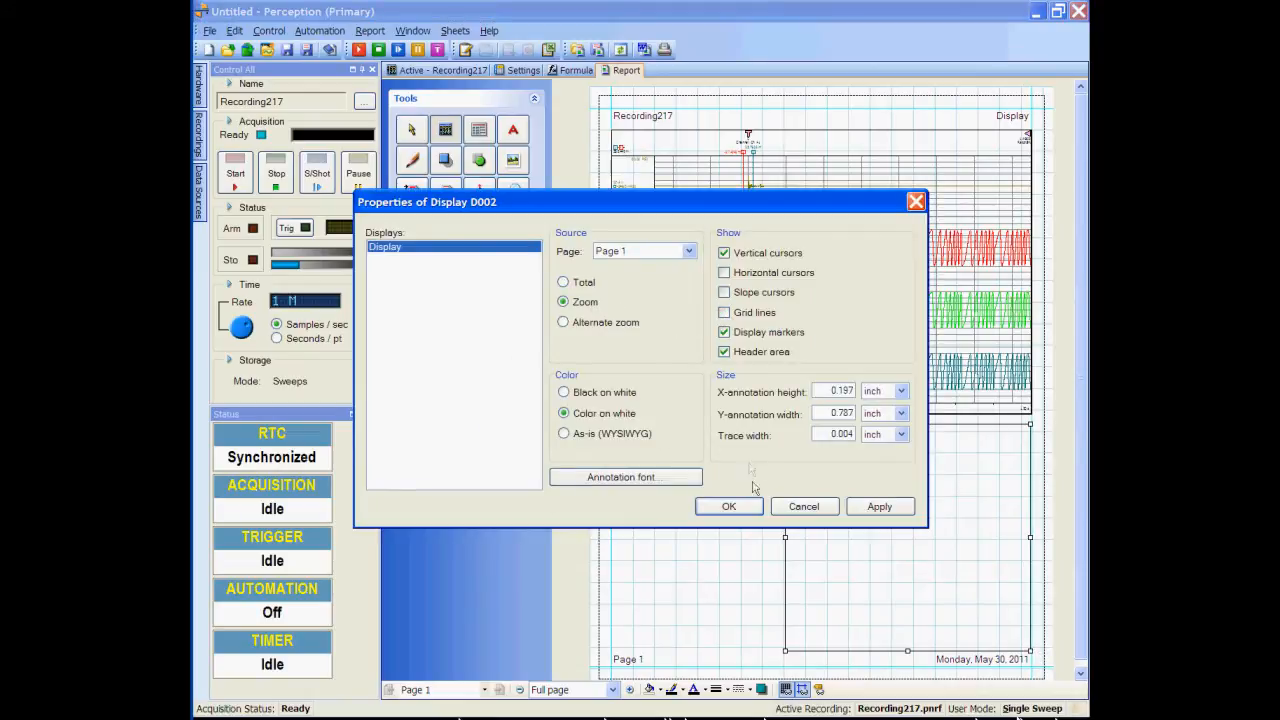
click(728, 506)
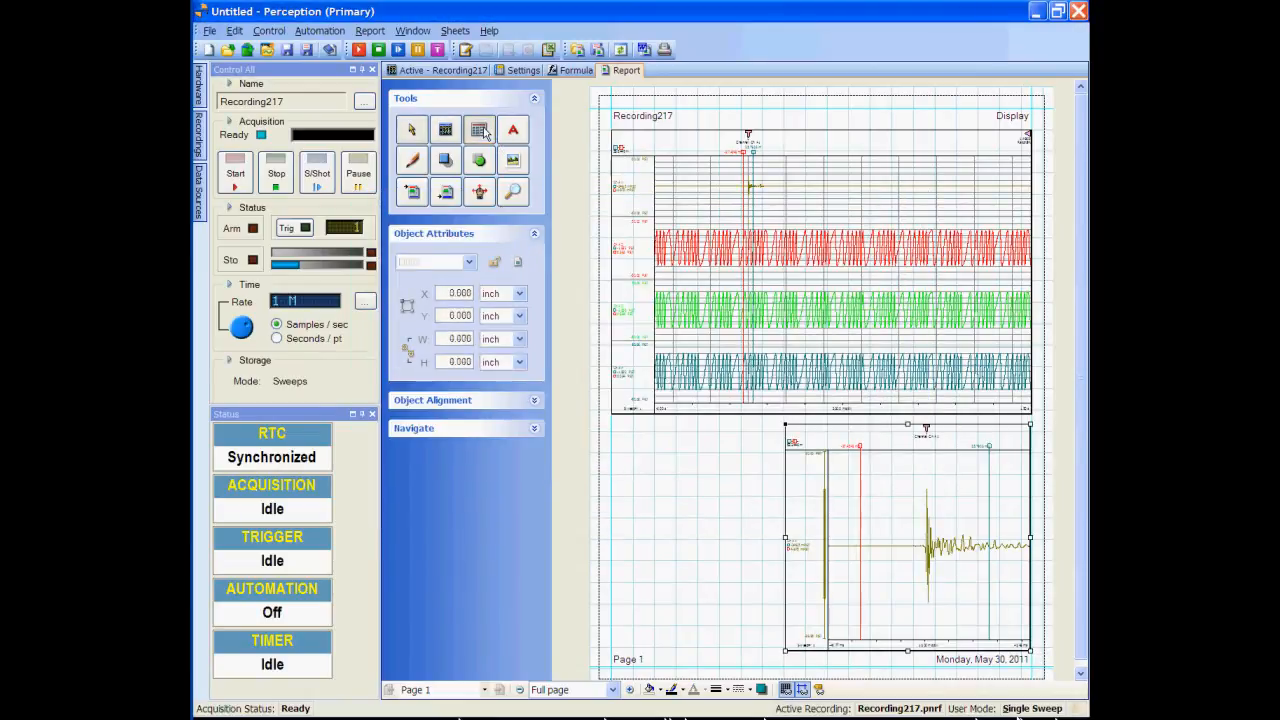
click(478, 128)
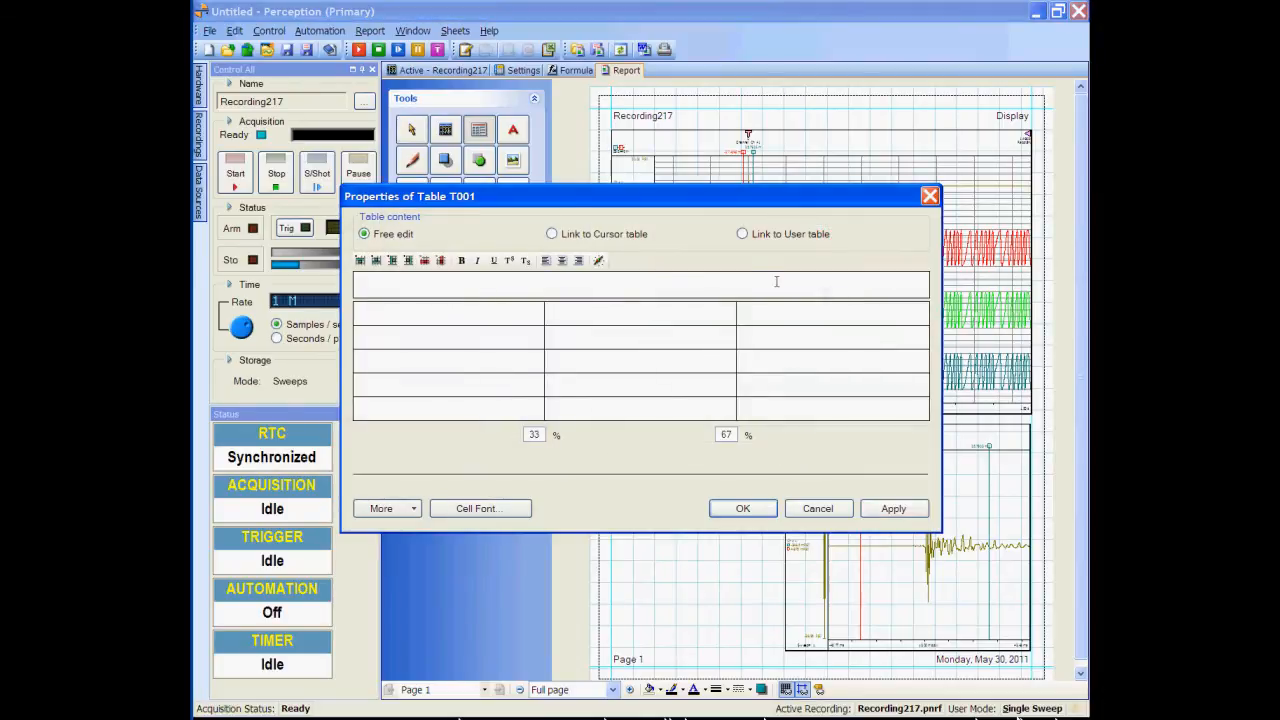
Step: Link the report table to the User Table and add the HBM logo2.JPG image at lower left
click(742, 232)
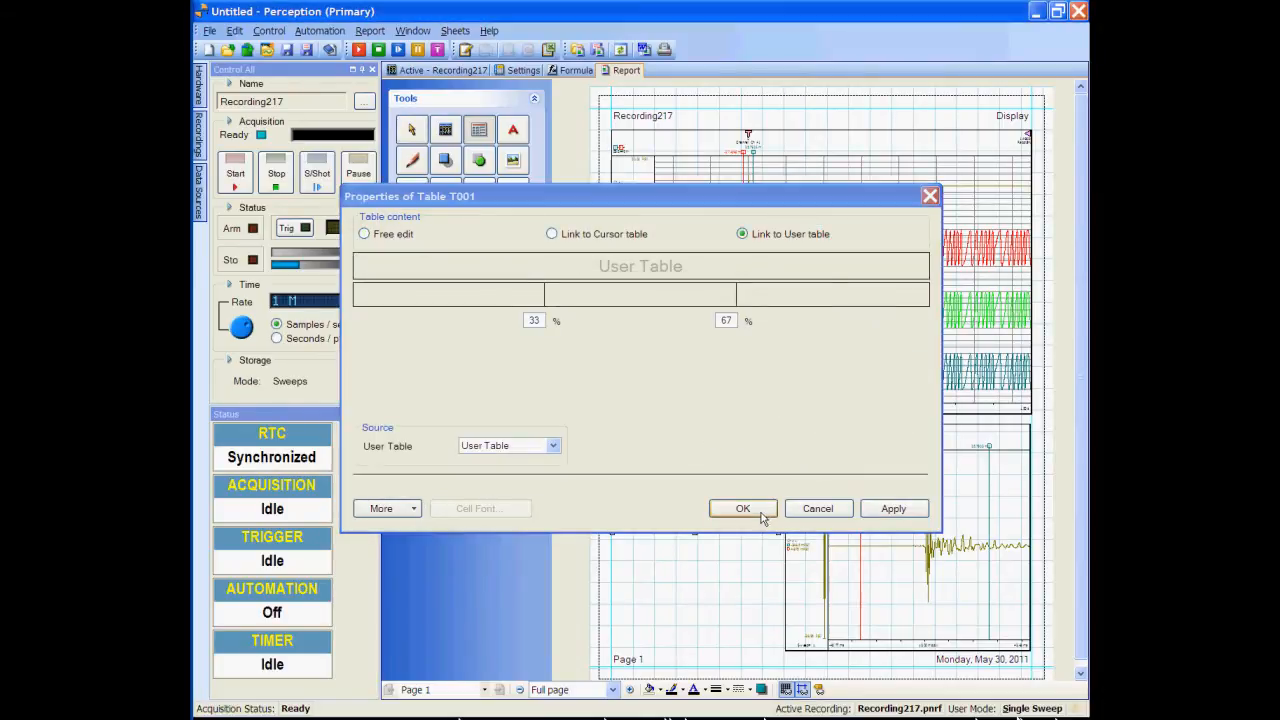
click(742, 508)
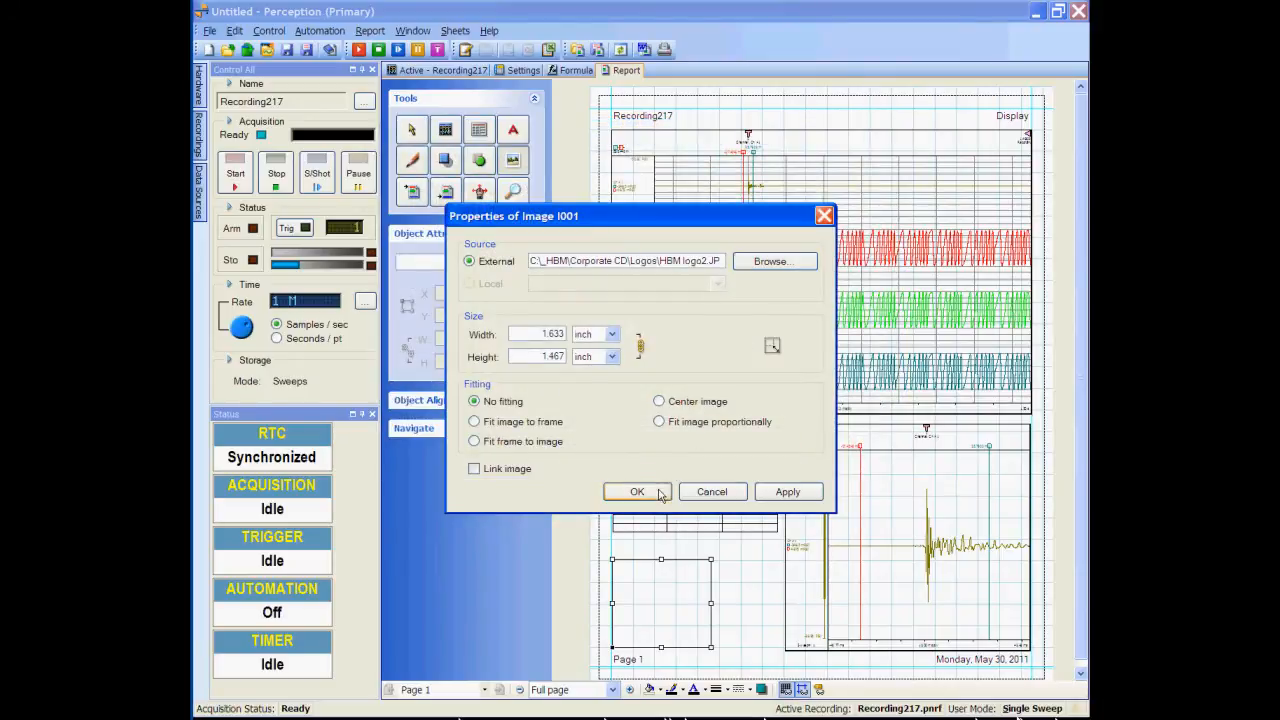
click(636, 492)
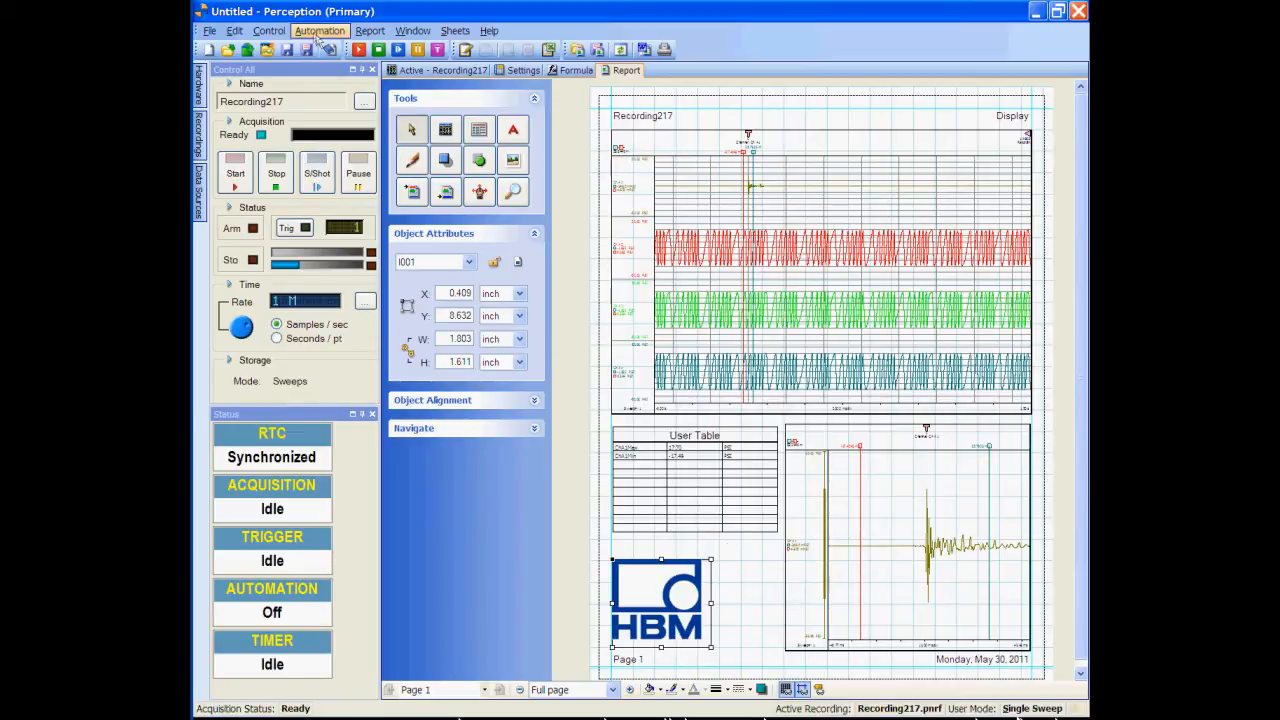
click(320, 30)
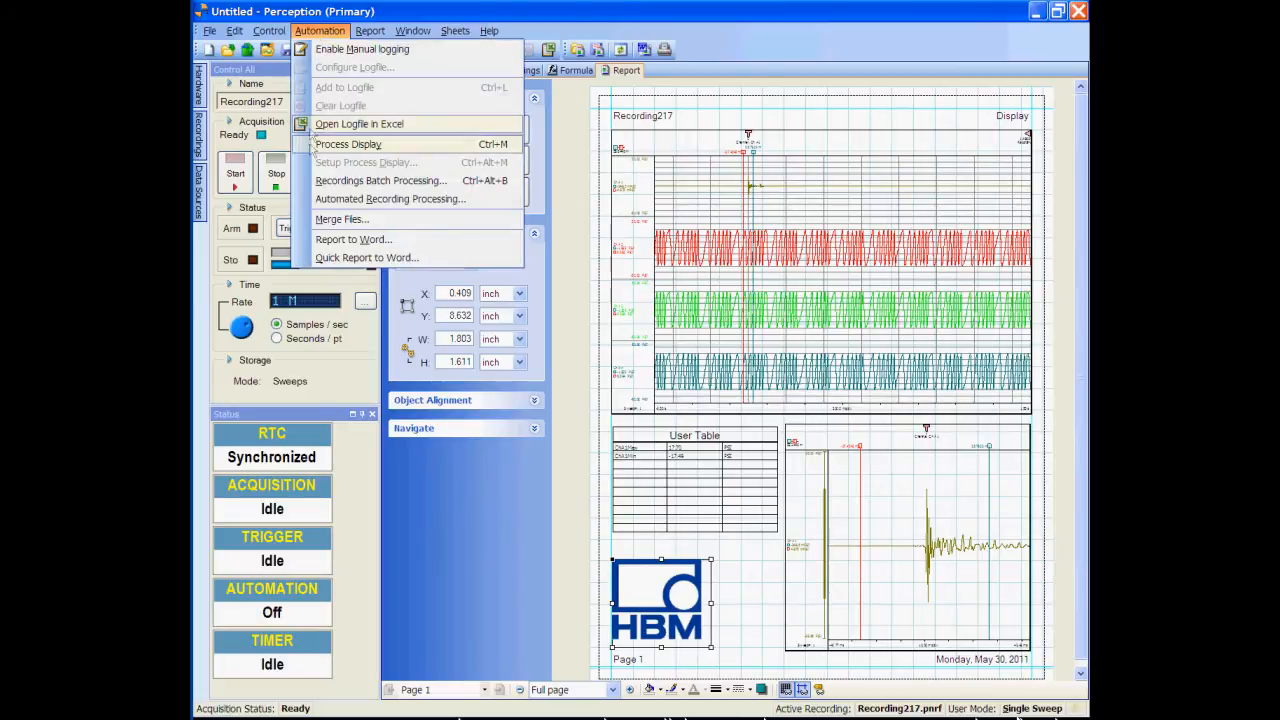
Step: Add a Save Perception report action to automated recording processing and start a new recording
click(390, 198)
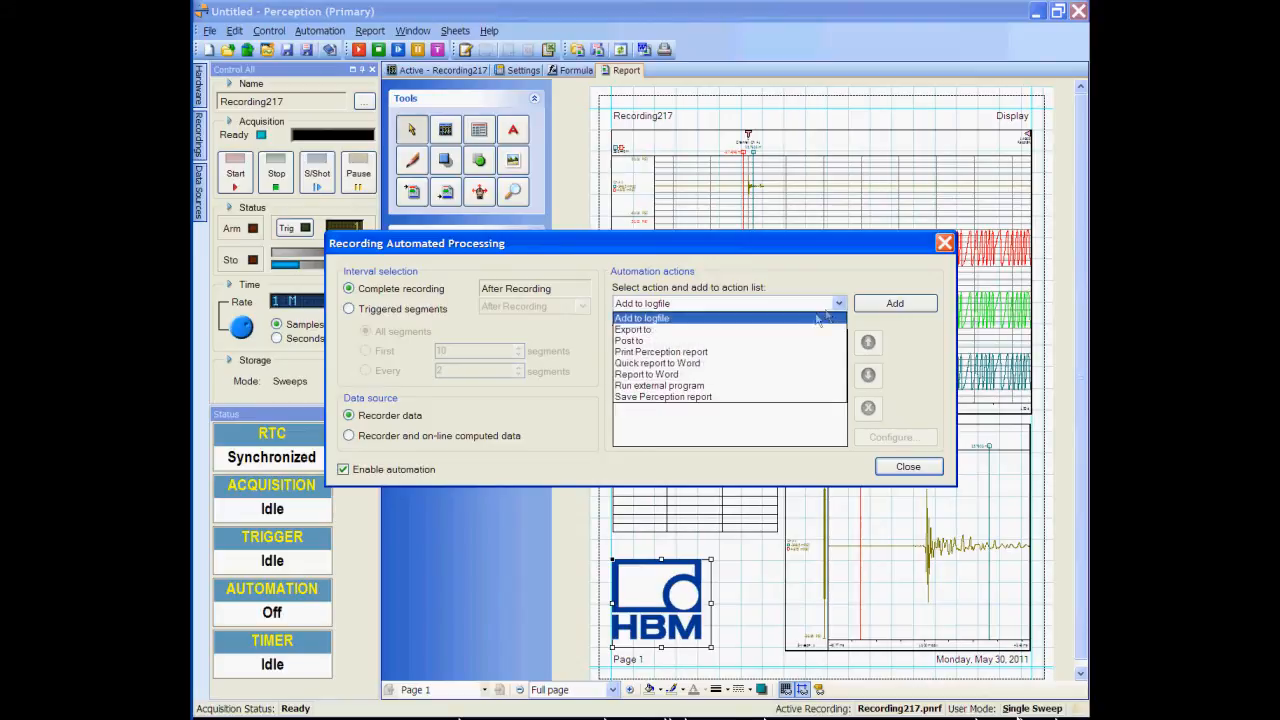
click(664, 396)
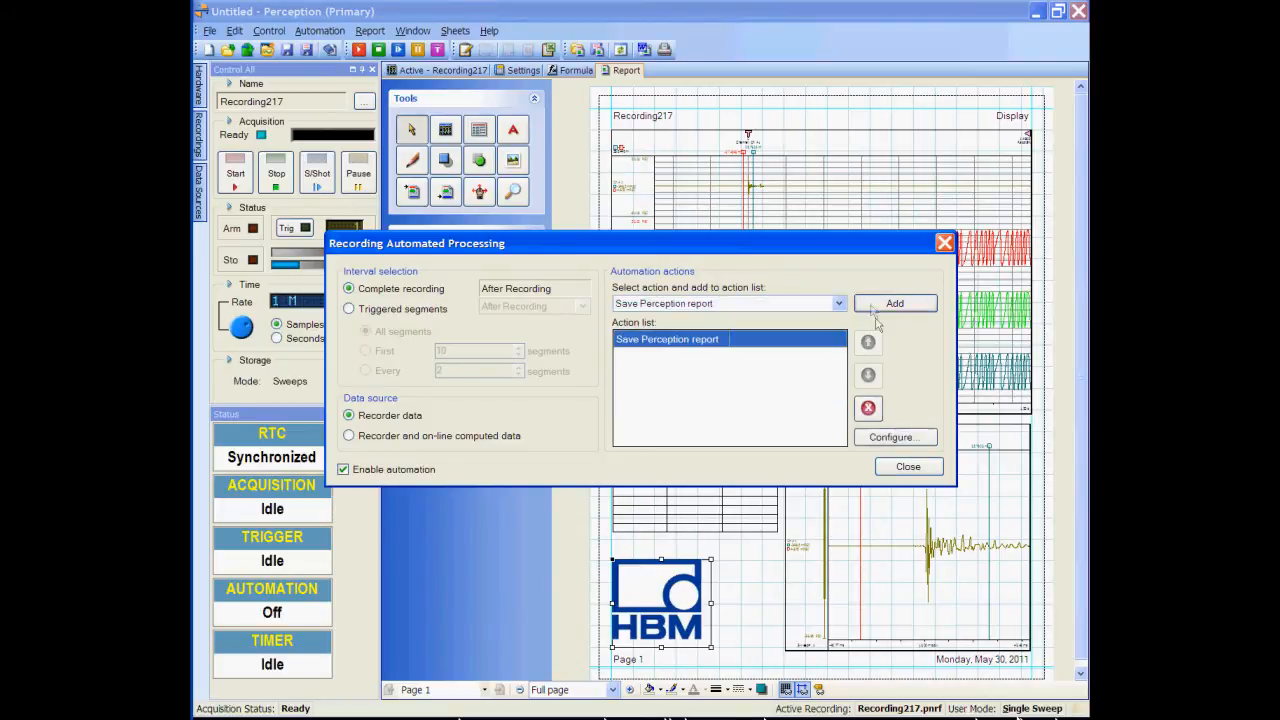
click(892, 436)
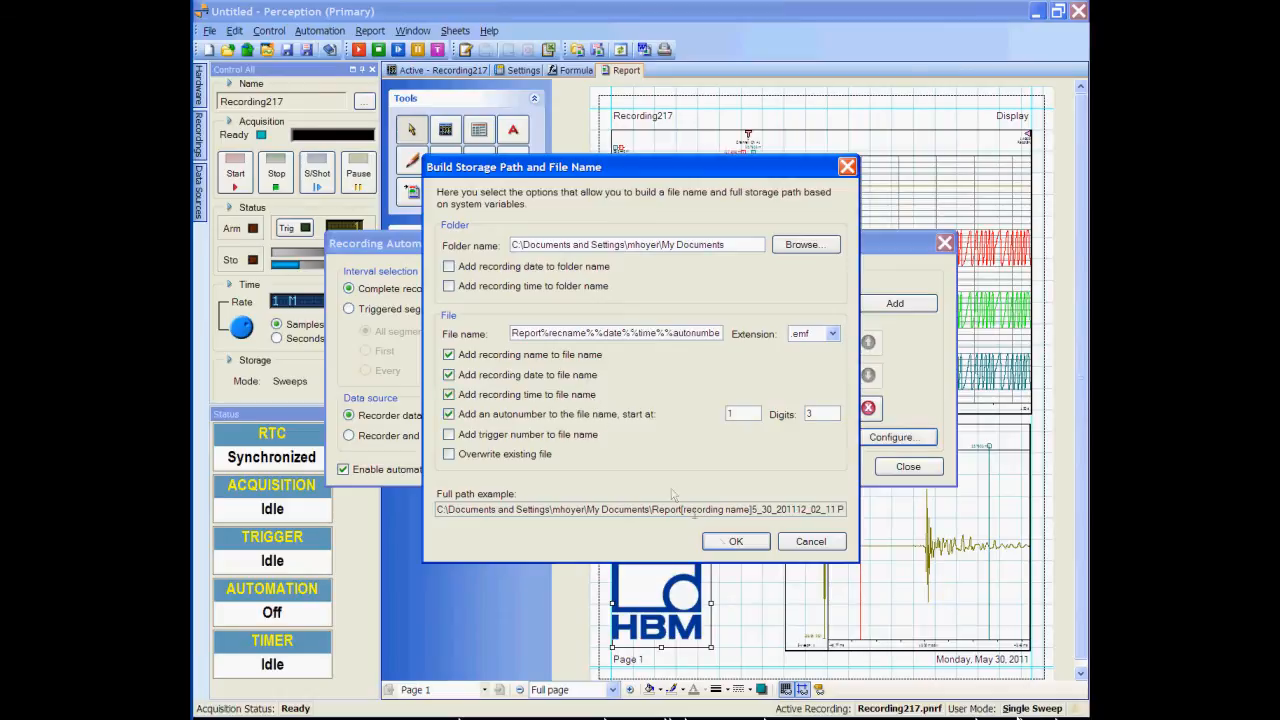
click(736, 540)
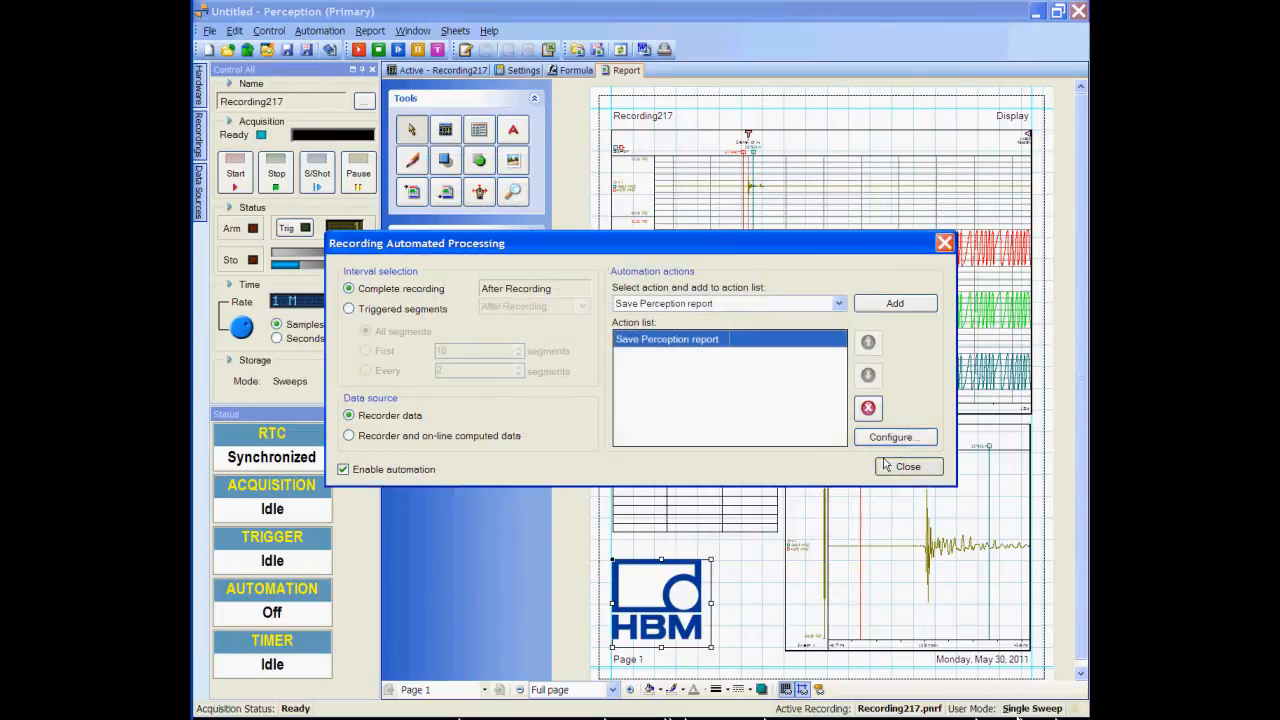
click(906, 466)
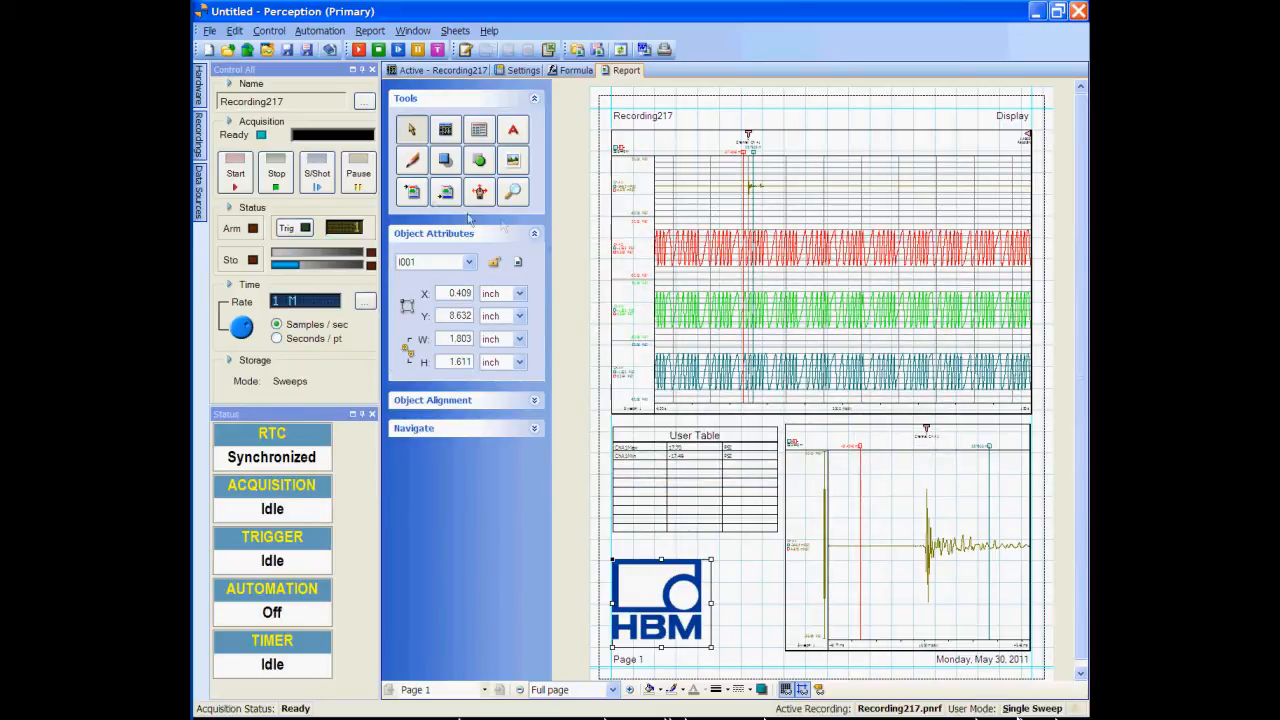
click(316, 172)
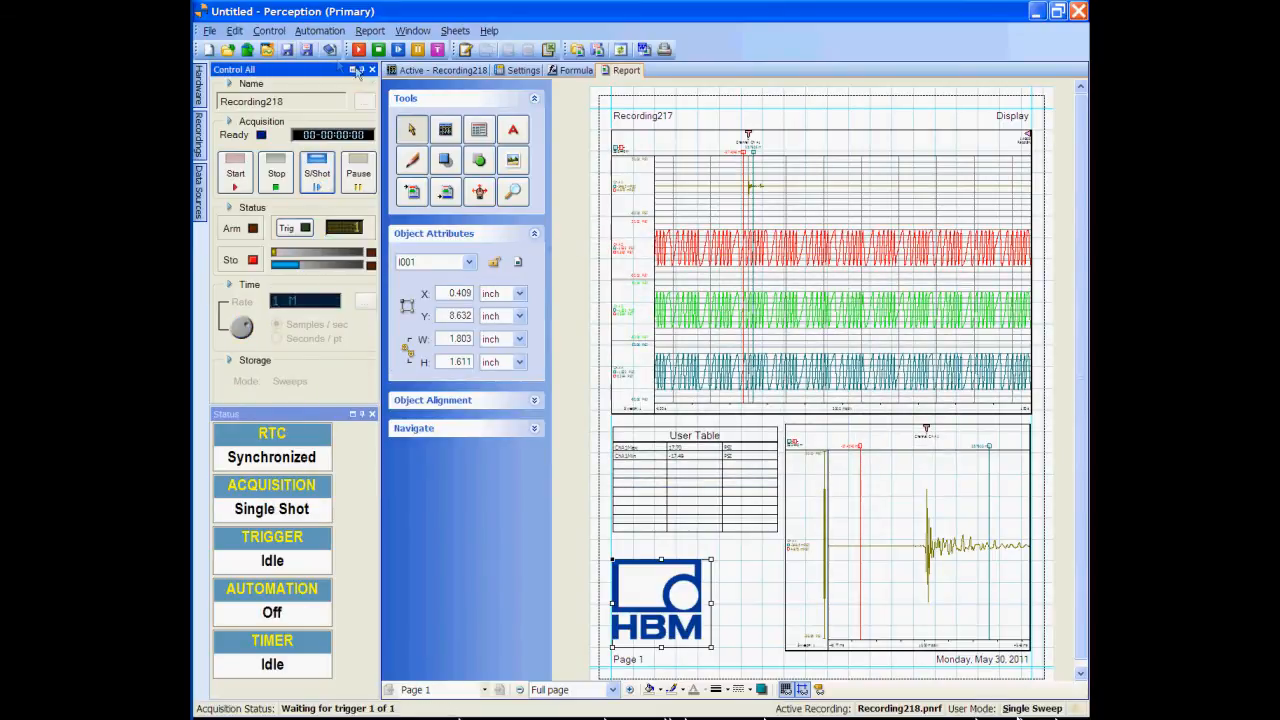
Step: Capture two single-shot recordings, Recording218 and Recording219, updating the A1 max/min table
click(234, 164)
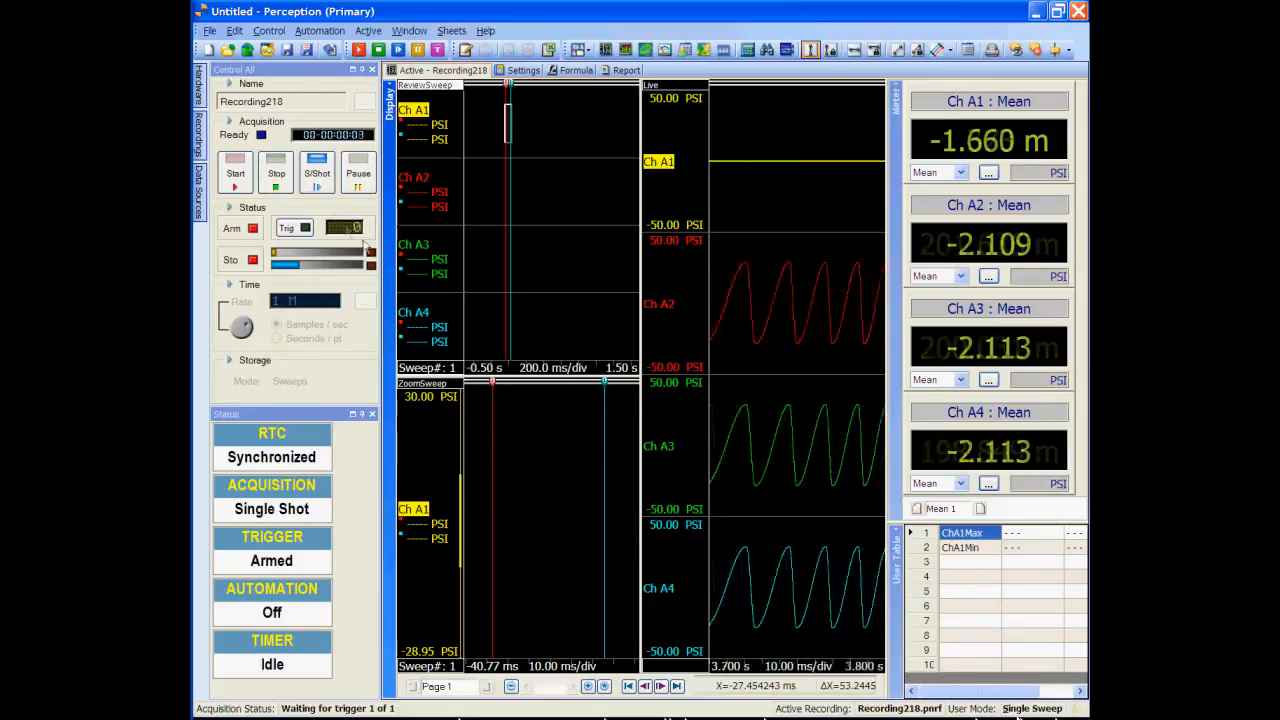
click(236, 166)
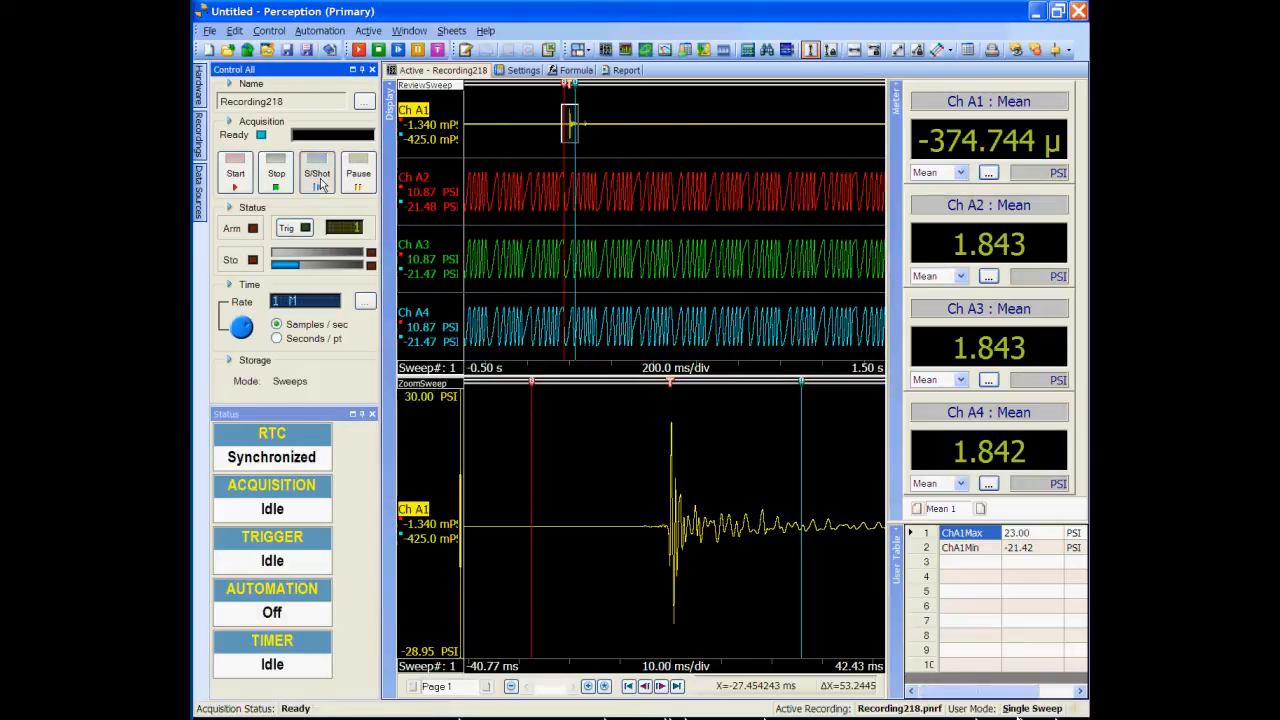
click(316, 170)
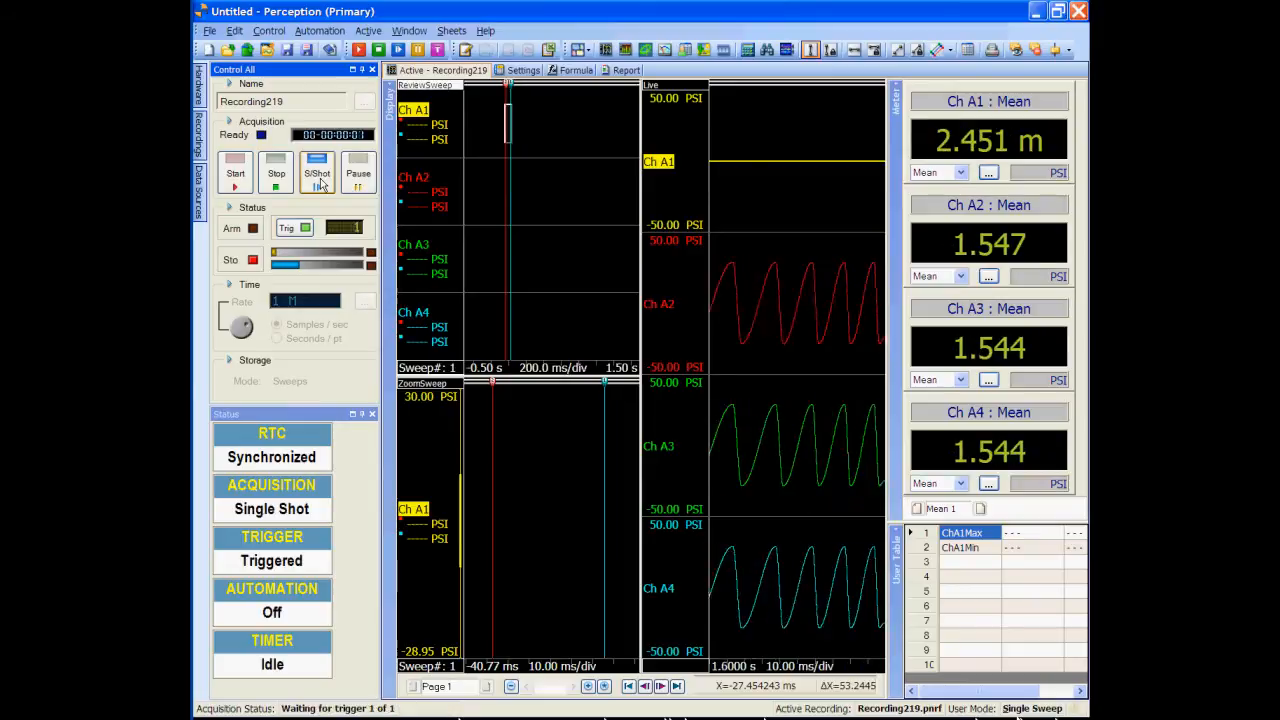
click(236, 170)
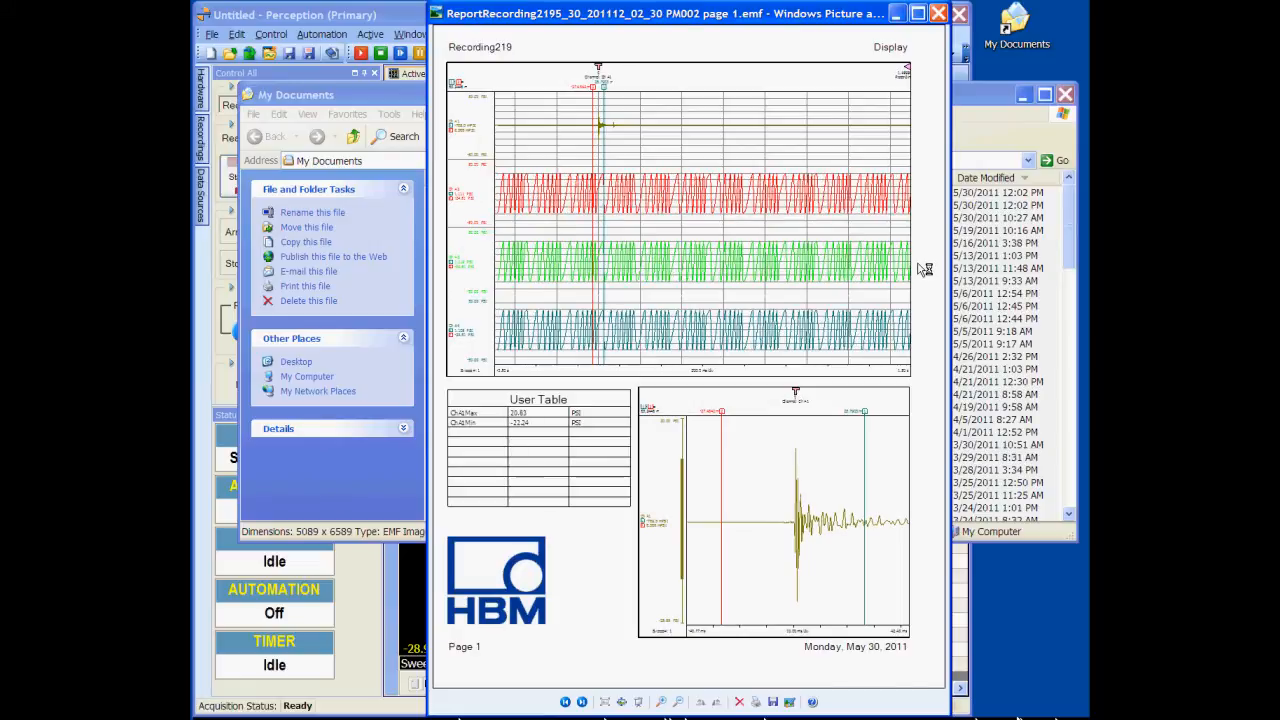
mouse_move(904, 272)
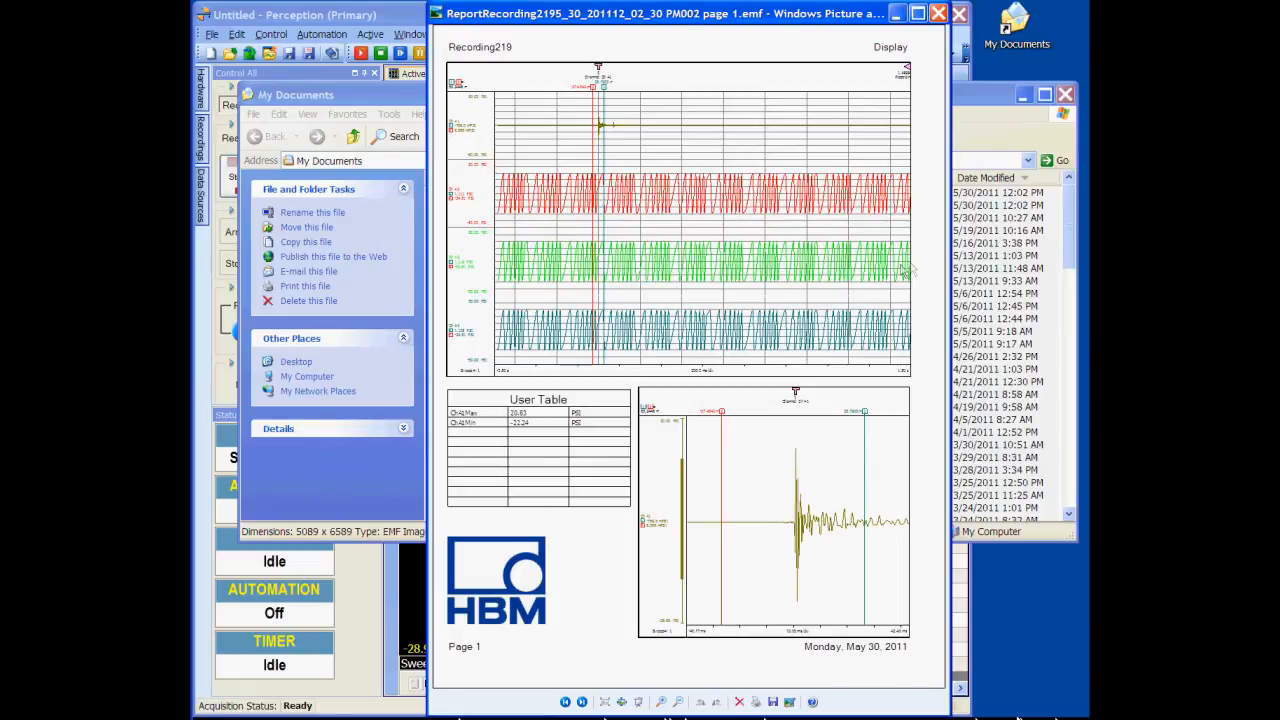